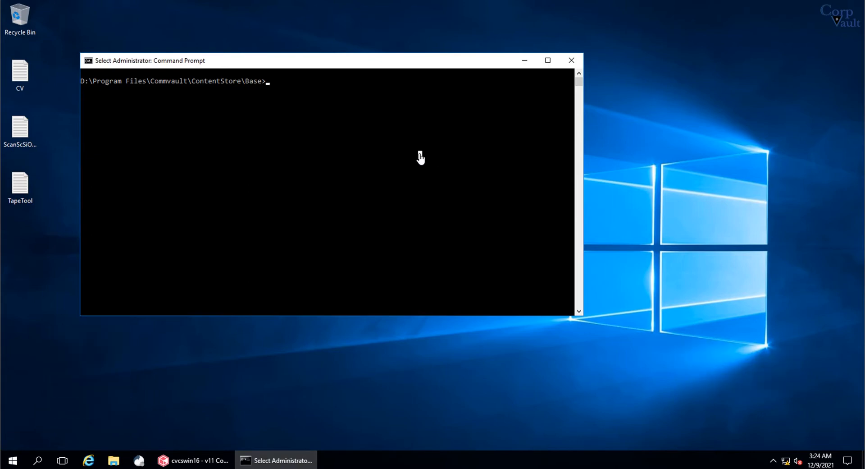
Step: Launch armtool from the Commvault Base folder to reach its welcome screen
{"action": "type", "text": "armtool"}
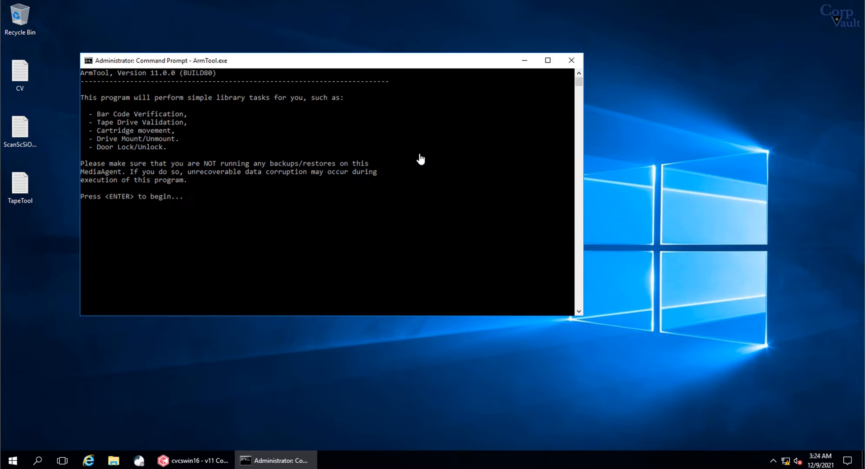
Step: Begin ArmTool and display the IBM 3573-TL slot map via operation 1
{"action": "key", "text": "enter"}
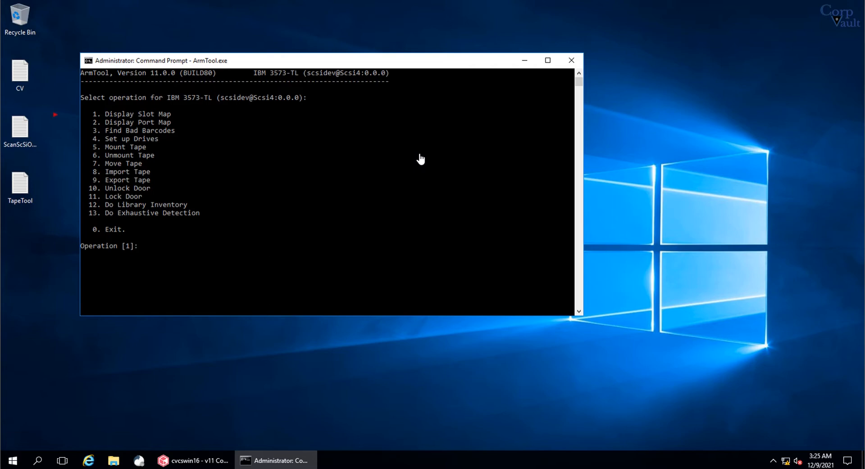
{"action": "type", "text": "1"}
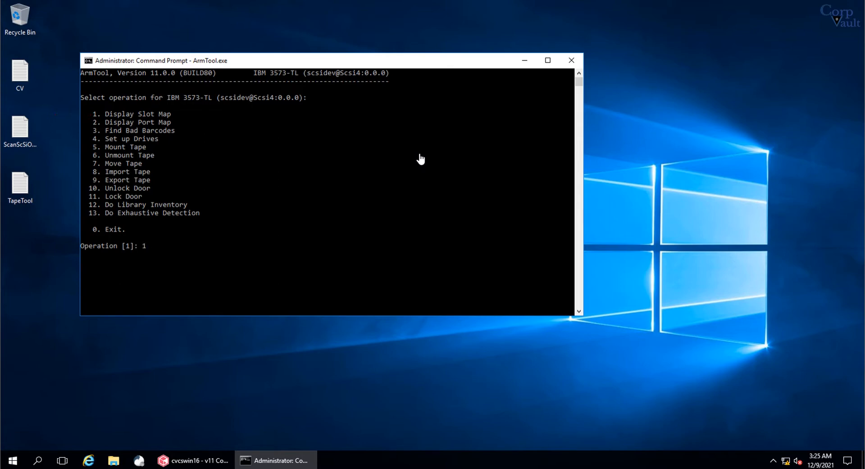
{"action": "key", "text": "enter"}
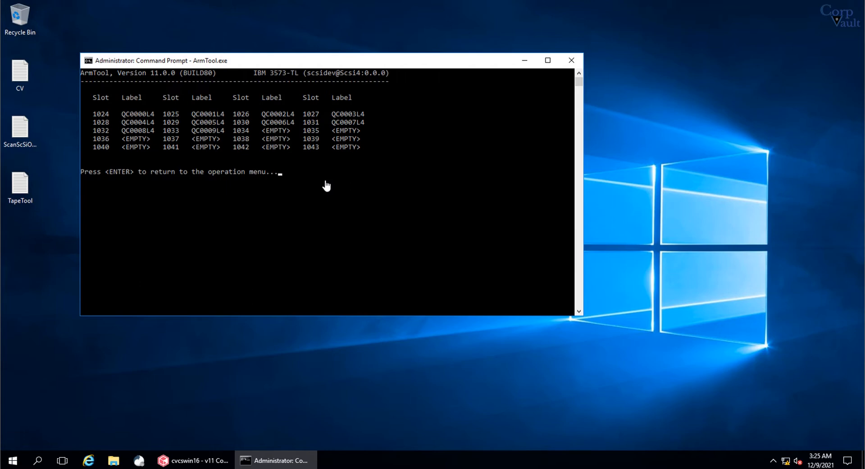
{"action": "mouse_move", "coordinate": [311, 192]}
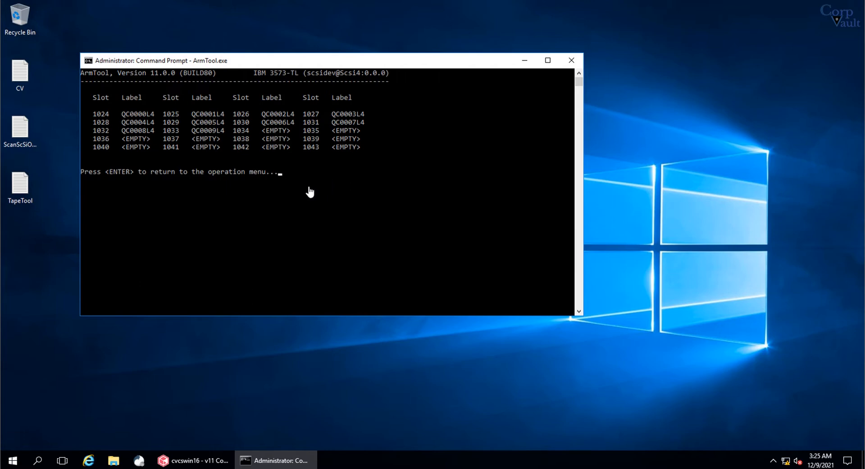
Step: Display the port map (2) and run Find Bad Barcodes (3), finding none
{"action": "key", "text": "enter"}
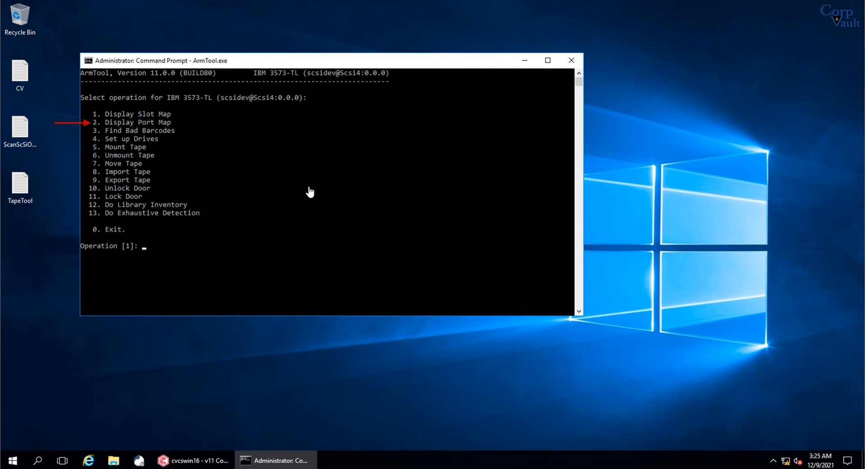
{"action": "type", "text": "2"}
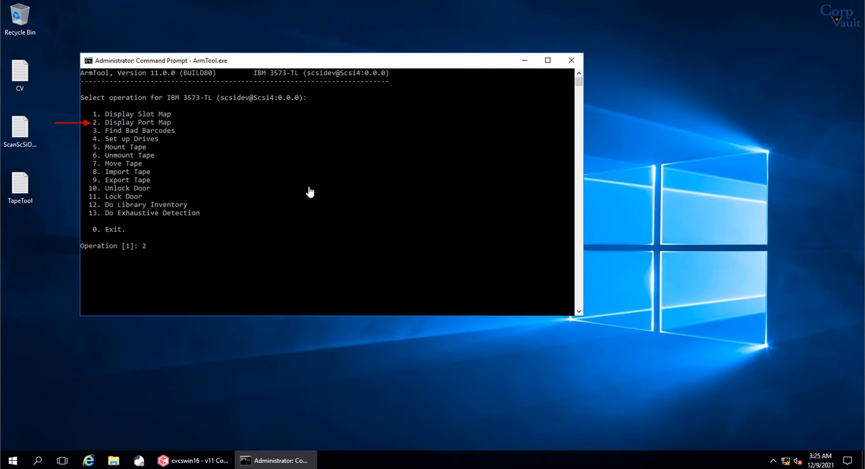
{"action": "key", "text": "enter"}
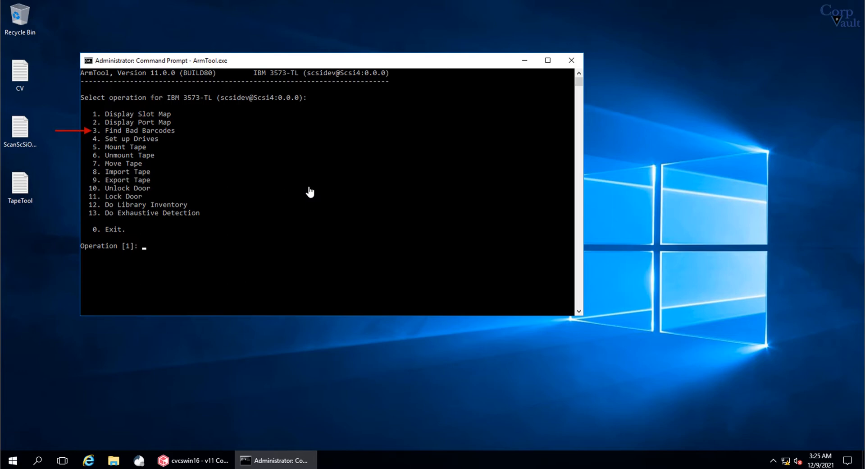
{"action": "type", "text": "3"}
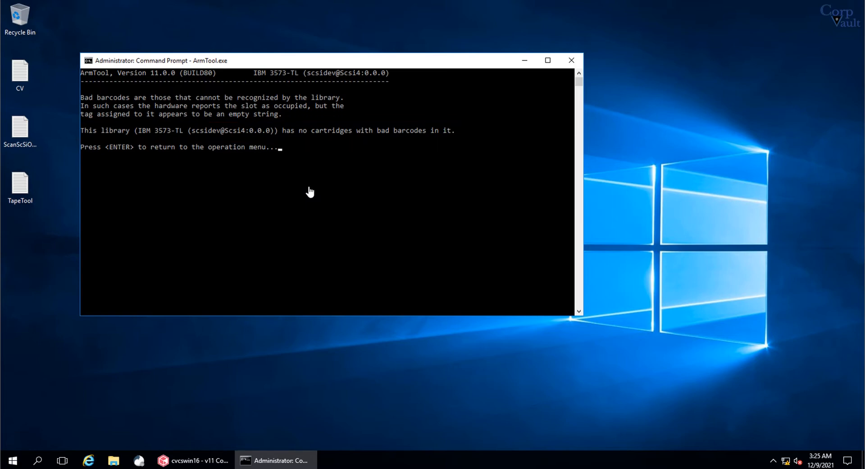
{"action": "key", "text": "enter"}
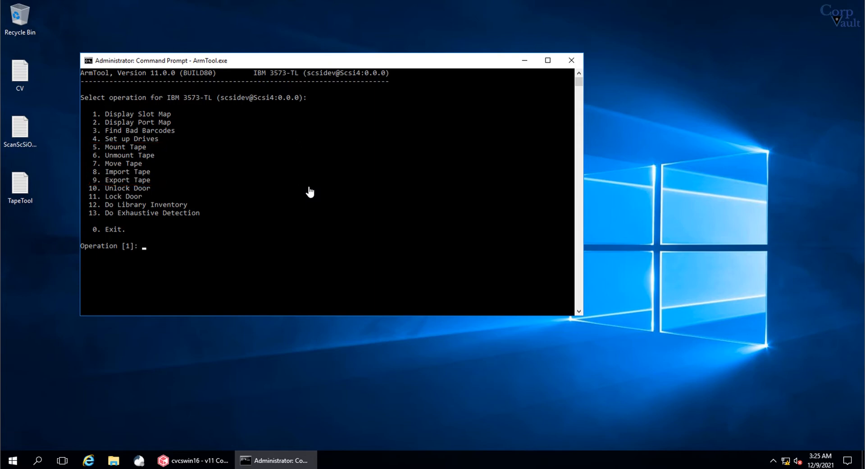
Step: Via Set up Drives (4), map Drive01–Drive04 to their ULT3580-TD4 devices and exit with 0
{"action": "type", "text": "4"}
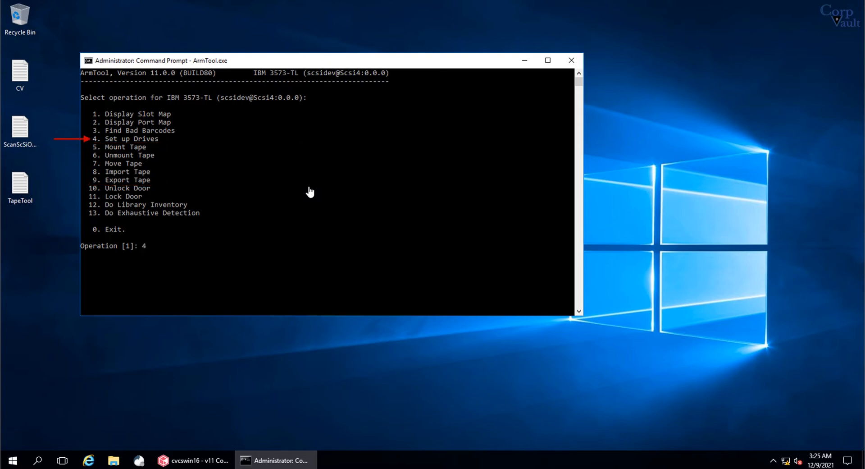
{"action": "key", "text": "enter"}
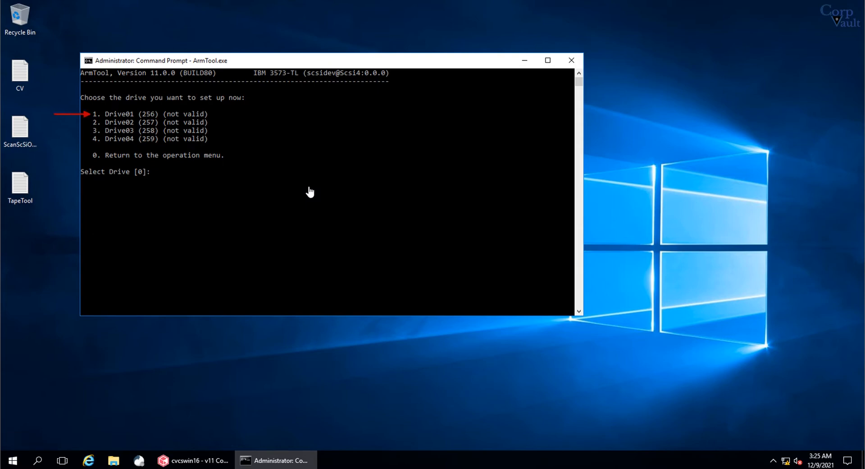
{"action": "type", "text": "1"}
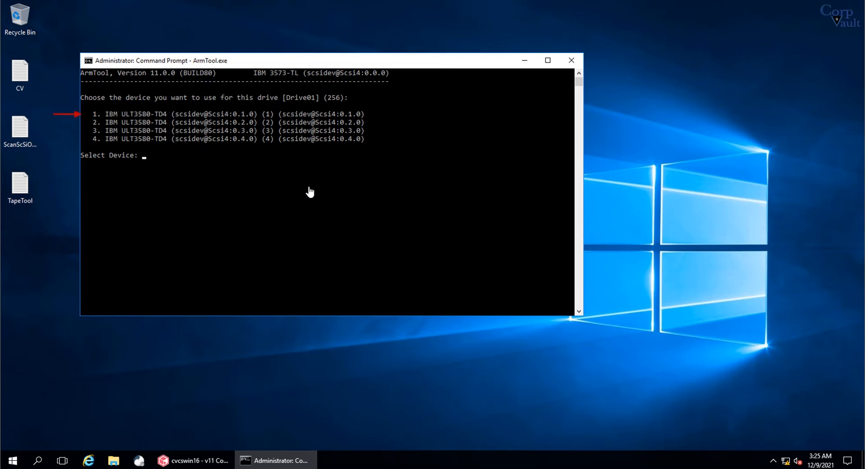
{"action": "type", "text": "1"}
{"action": "type", "text": "2"}
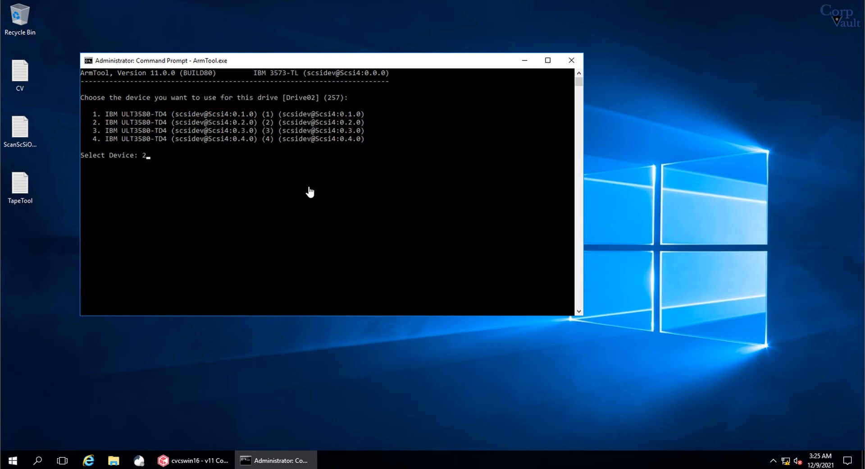
{"action": "key", "text": "enter"}
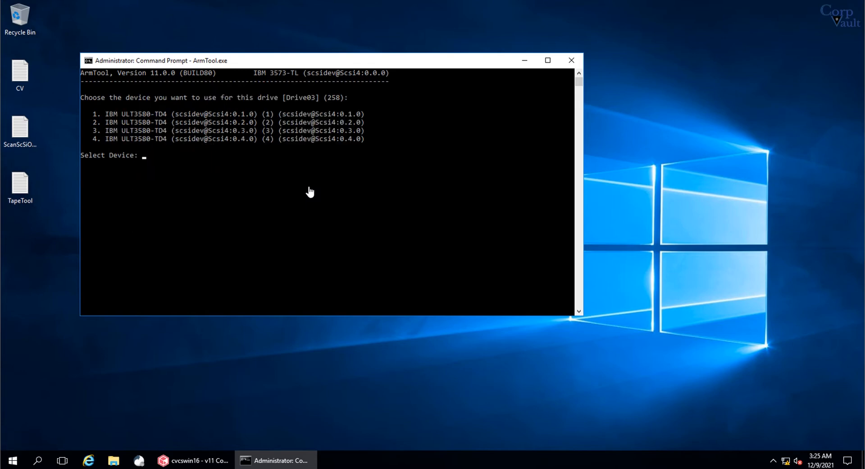
{"action": "type", "text": "4"}
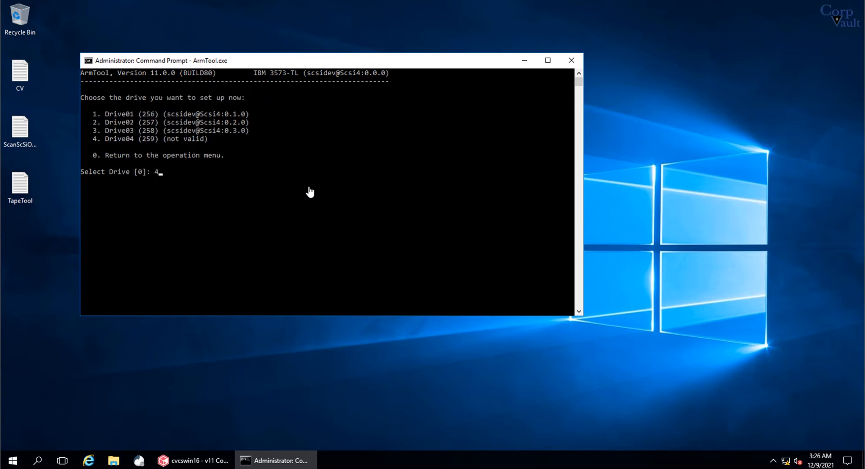
{"action": "key", "text": "enter"}
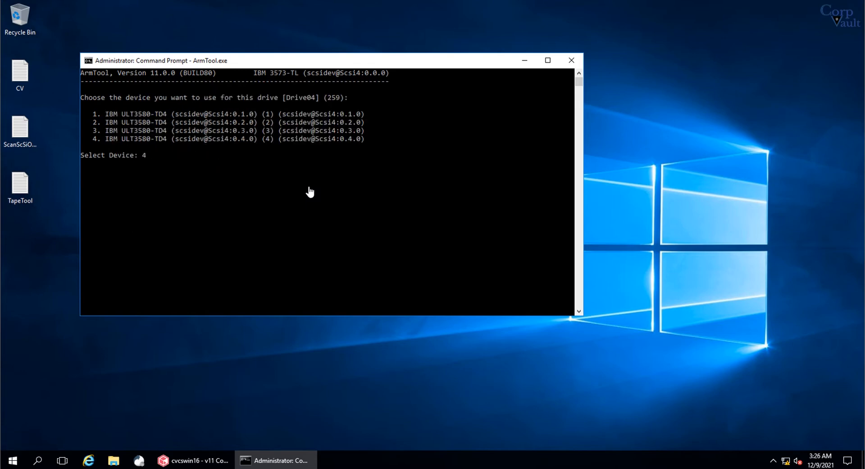
{"action": "key", "text": "enter"}
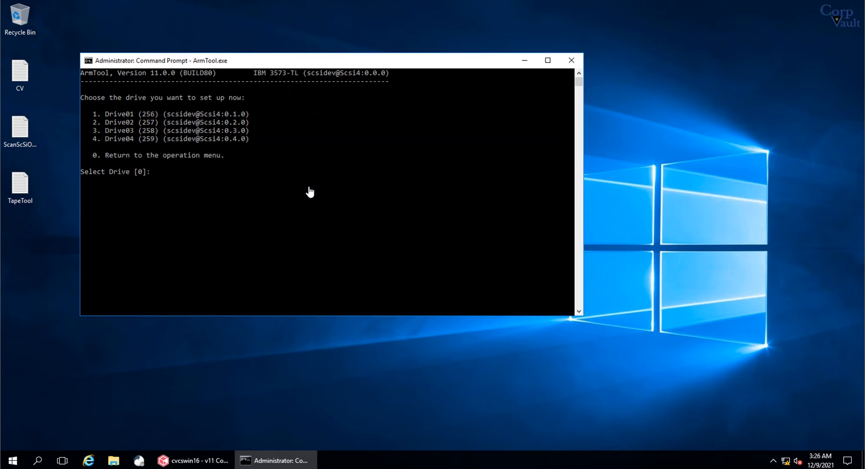
{"action": "type", "text": "0"}
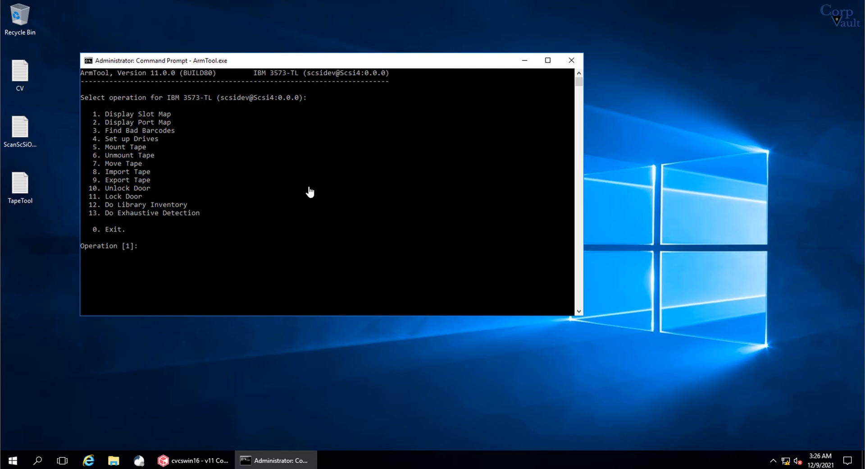
Step: In Mount Tape (5), set source slot 1033 and destination Drive01, then issue the mount
{"action": "type", "text": "5"}
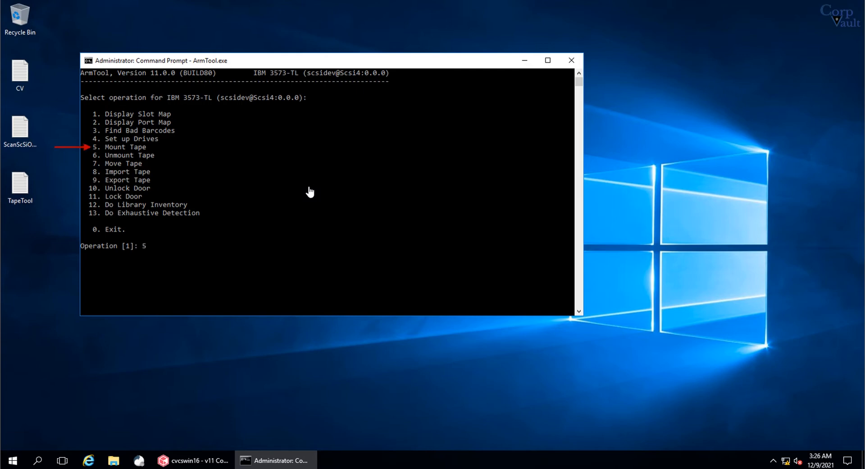
{"action": "key", "text": "enter"}
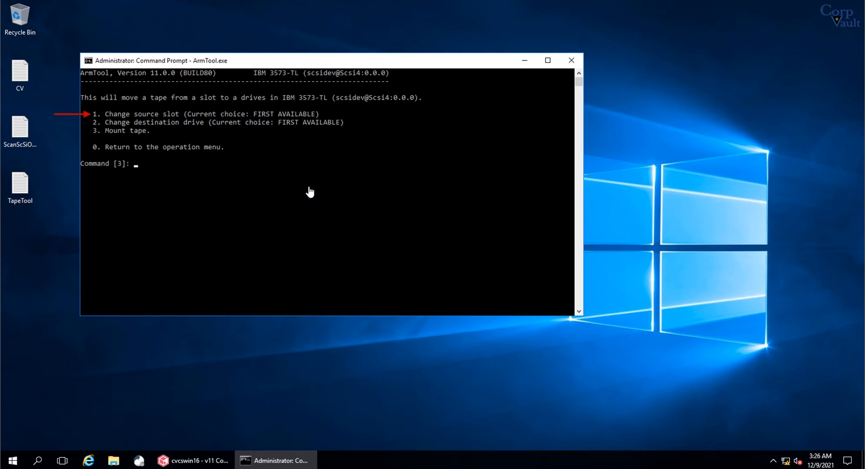
{"action": "type", "text": "1"}
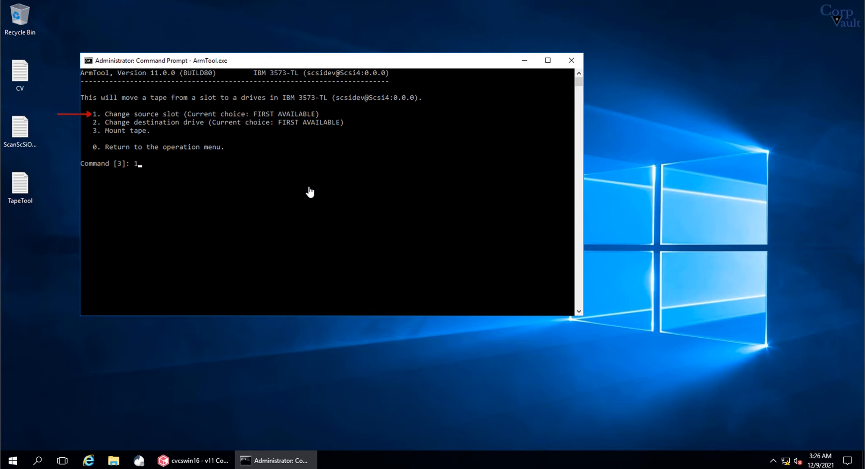
{"action": "key", "text": "Enter"}
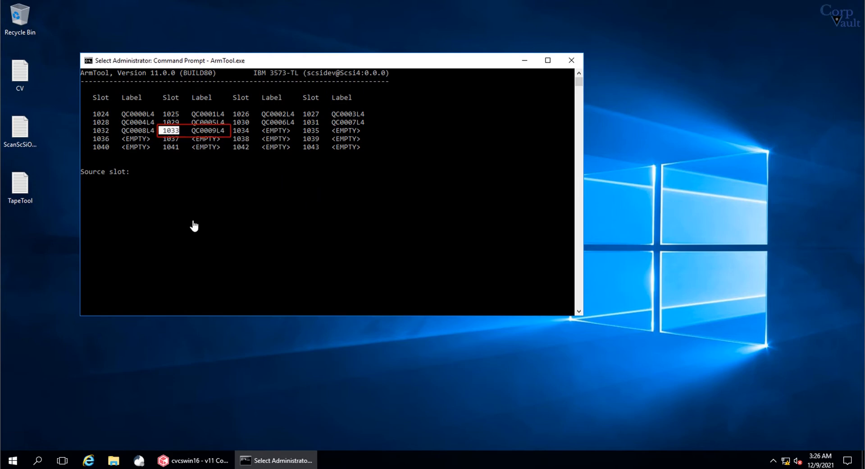
{"action": "type", "text": "1033"}
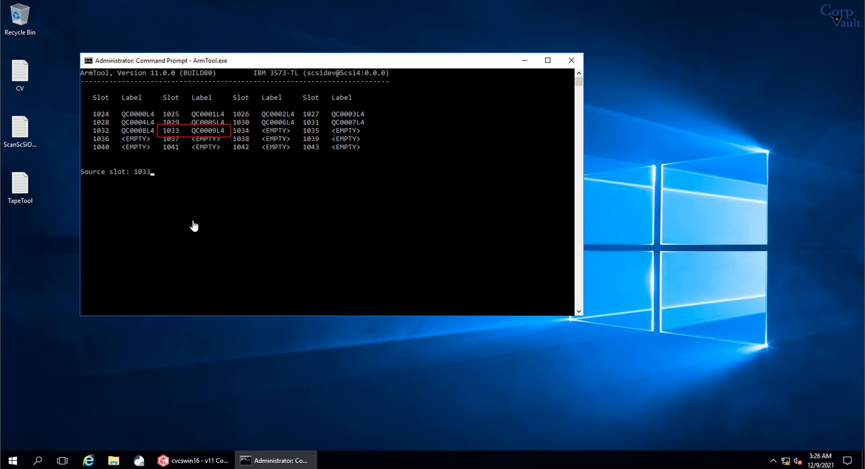
{"action": "key", "text": "Enter"}
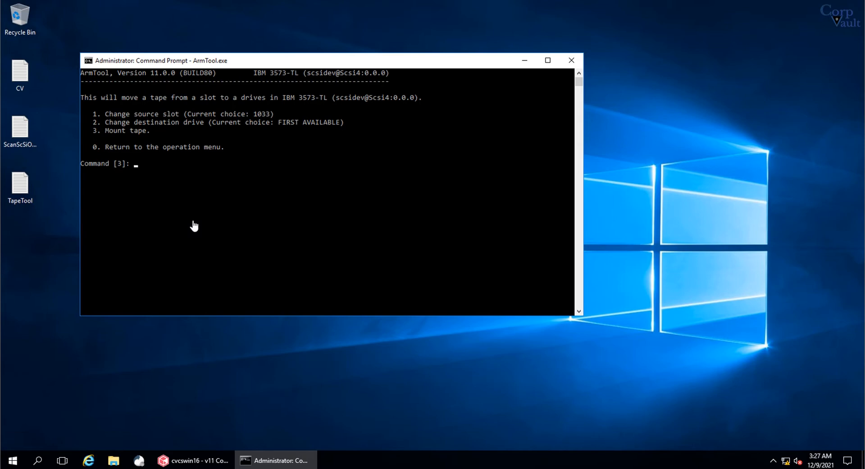
{"action": "type", "text": "2"}
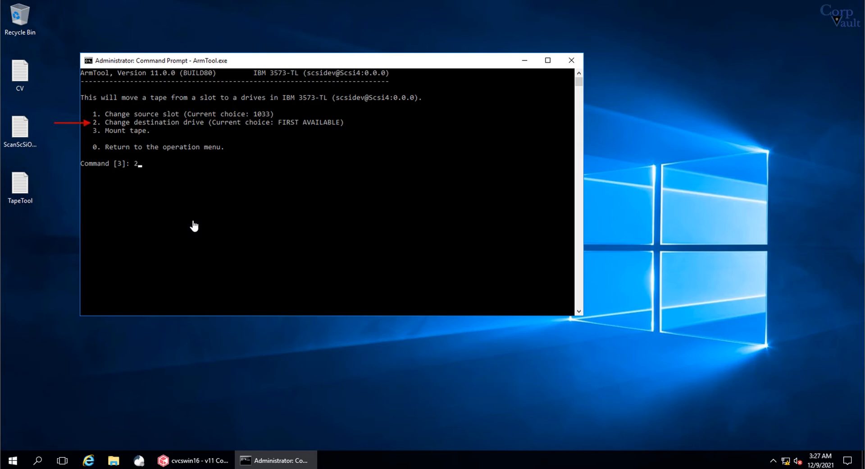
{"action": "key", "text": "enter"}
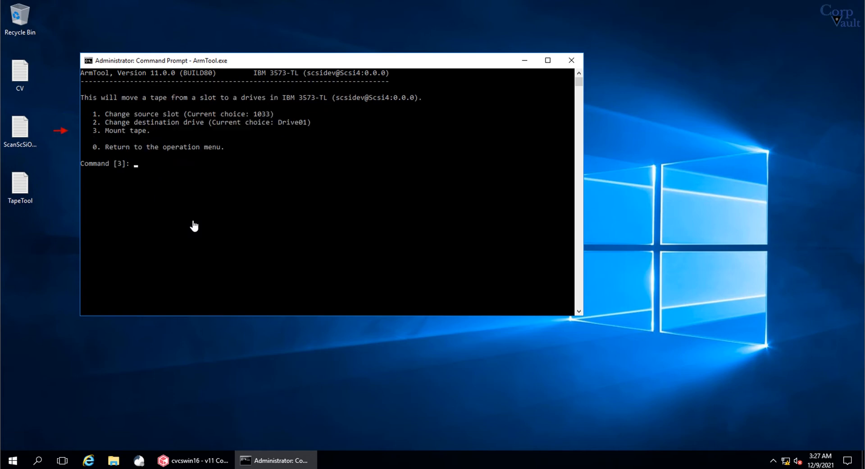
{"action": "type", "text": "3"}
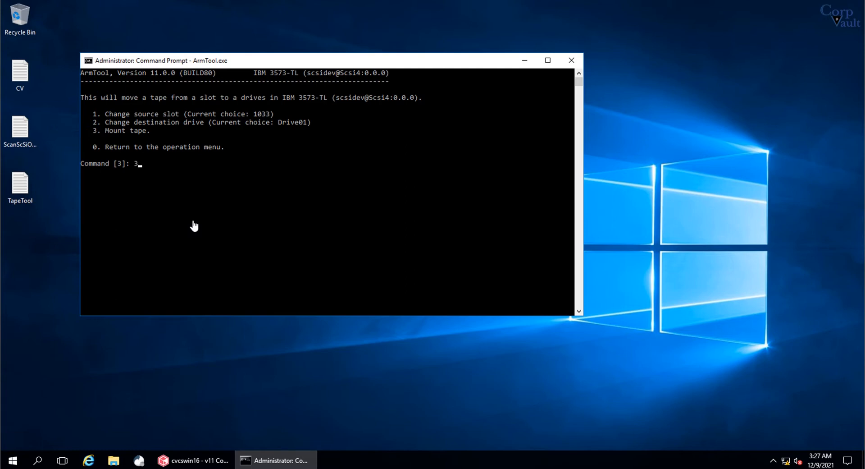
{"action": "key", "text": "enter"}
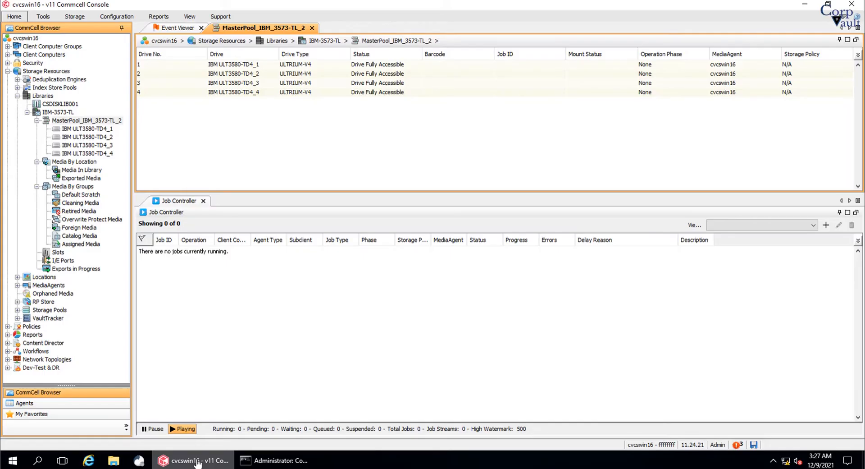
Step: Select MasterPool_IBM_3573-TL_2 in the CommCell Browser and bring up its actions
{"action": "left_click", "coordinate": [85, 121]}
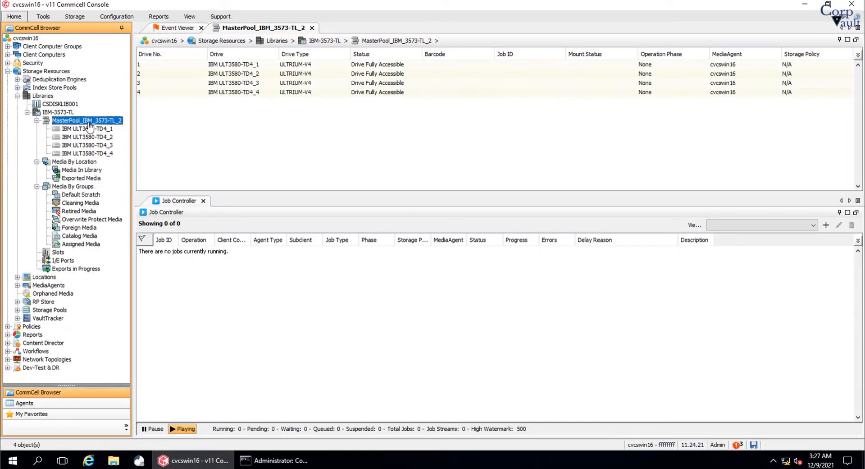
{"action": "right_click", "coordinate": [87, 121]}
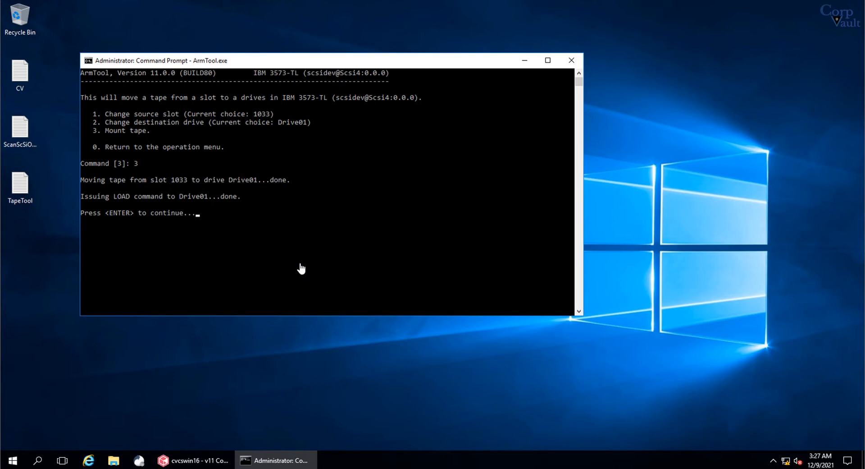
Step: Display the slot map confirming slot 1033 is empty, then return to the menu
{"action": "key", "text": "enter"}
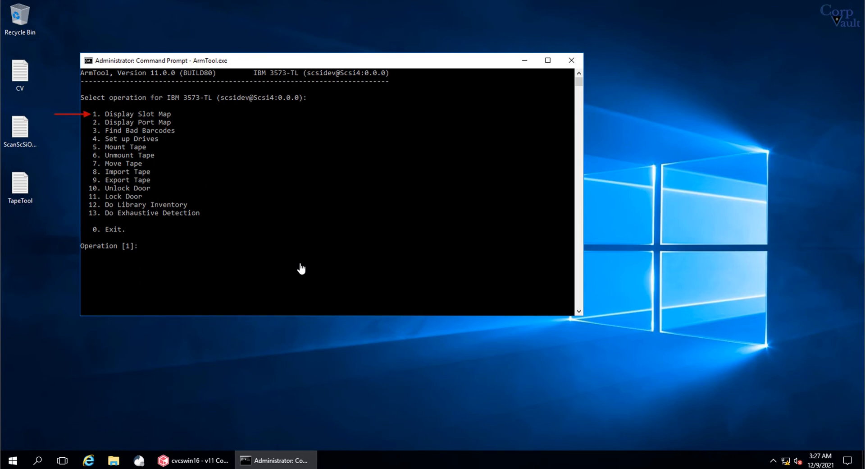
{"action": "type", "text": "1"}
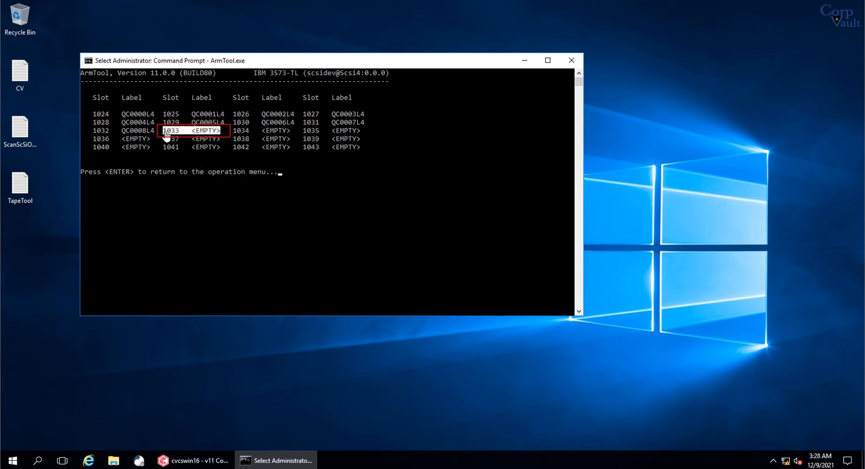
{"action": "mouse_move", "coordinate": [331, 199]}
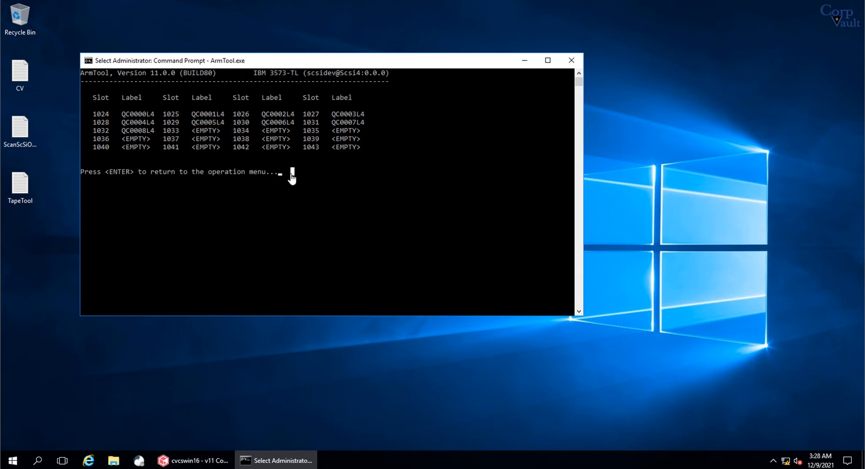
{"action": "key", "text": "enter"}
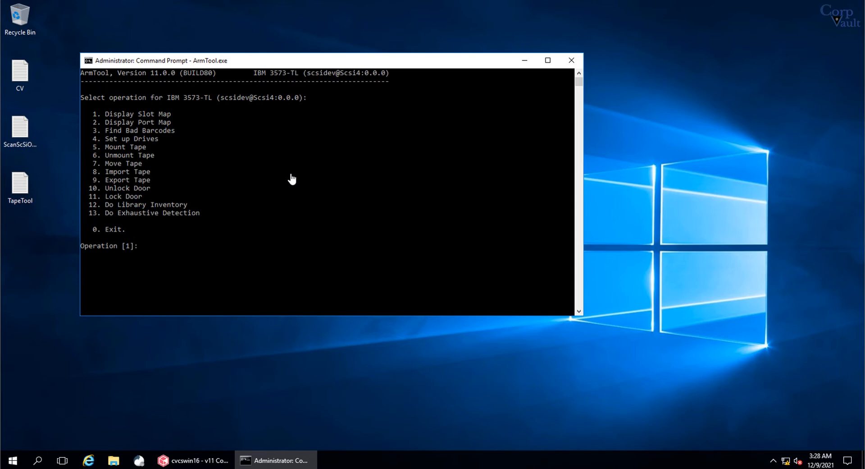
Step: In Unmount Tape (6), set source Drive01 and destination slot 1043, then unmount the tape
{"action": "type", "text": "6"}
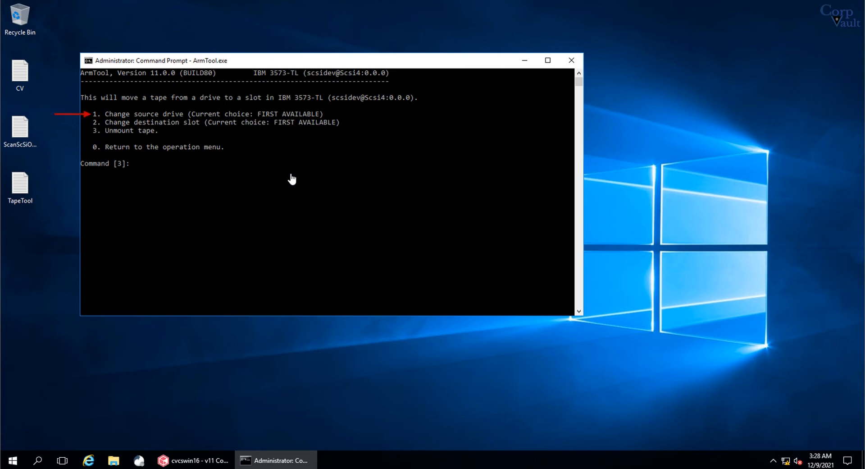
{"action": "type", "text": "1"}
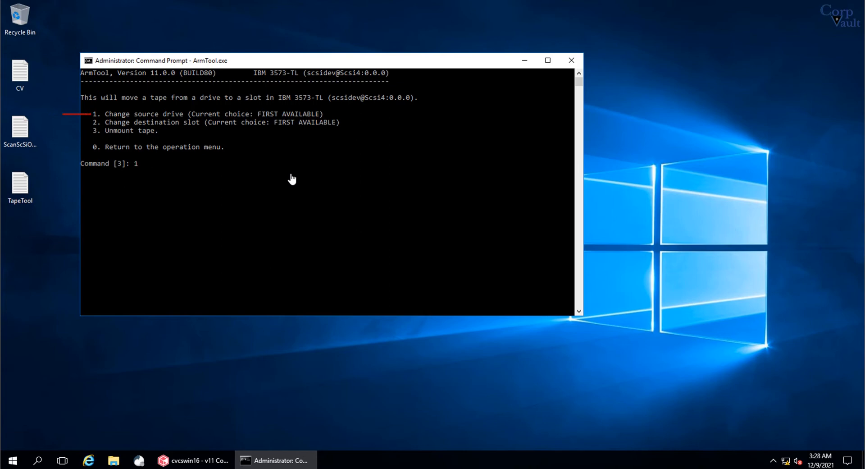
{"action": "key", "text": "enter"}
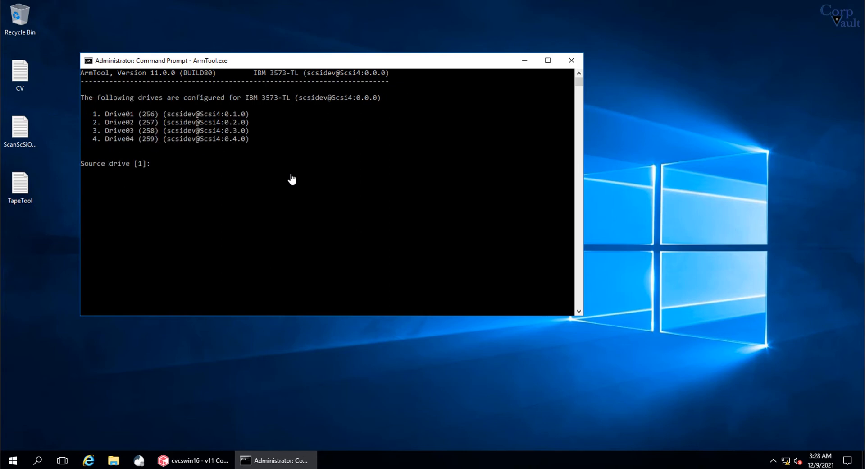
{"action": "type", "text": "1"}
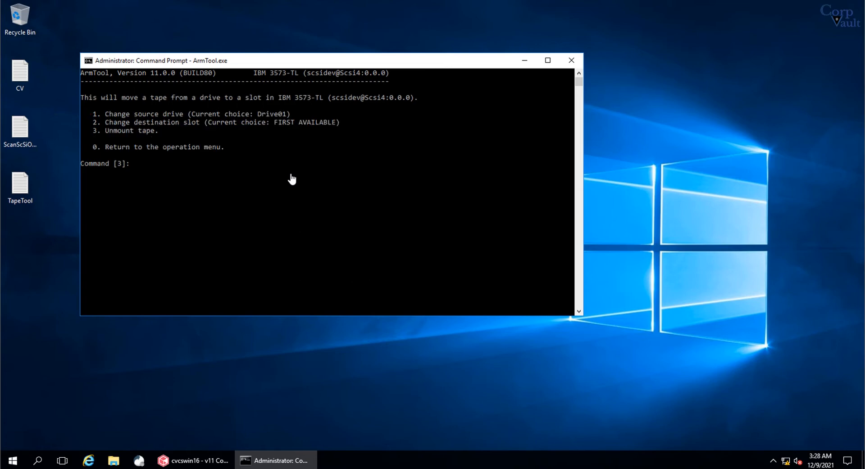
{"action": "type", "text": "2"}
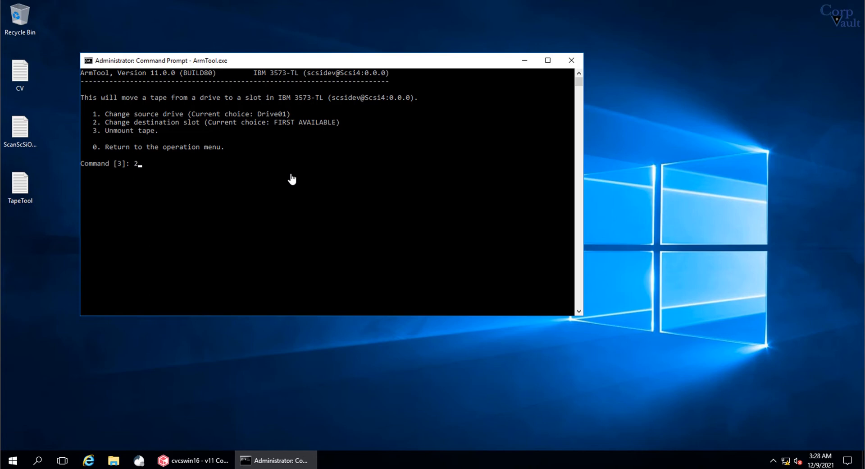
{"action": "key", "text": "enter"}
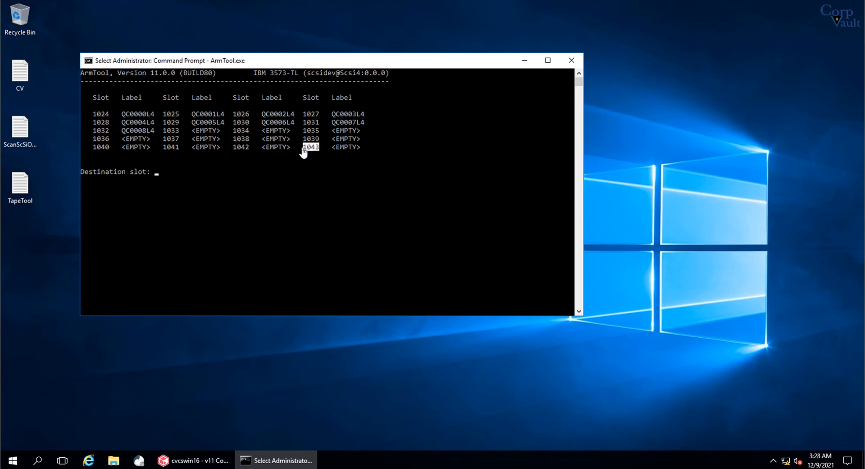
{"action": "type", "text": "1043"}
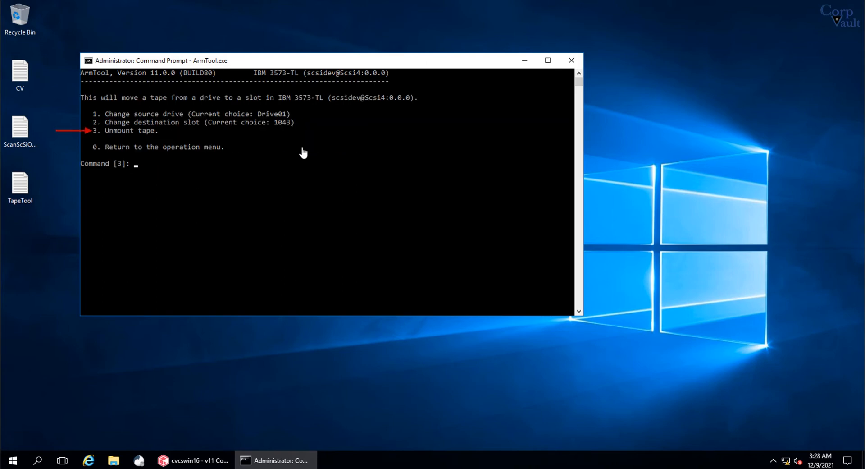
{"action": "type", "text": "3"}
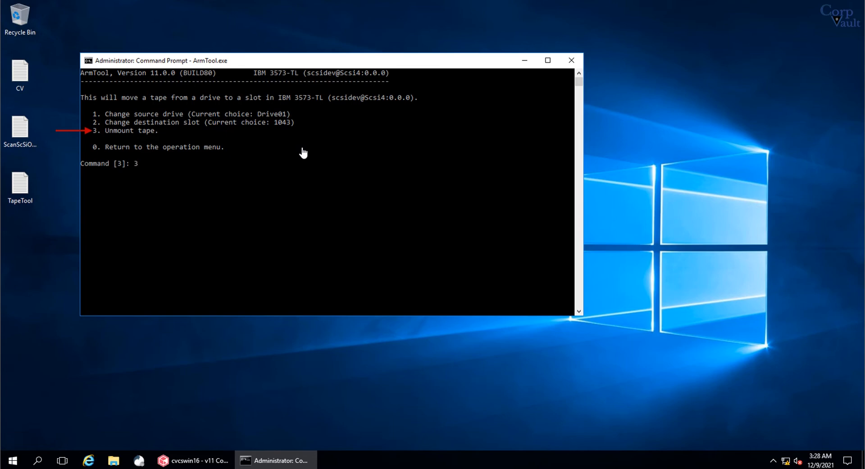
{"action": "key", "text": "enter"}
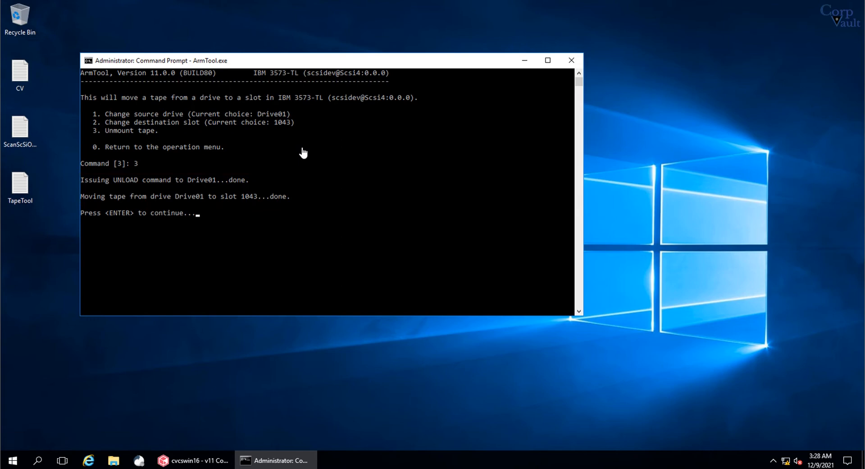
{"action": "key", "text": "enter"}
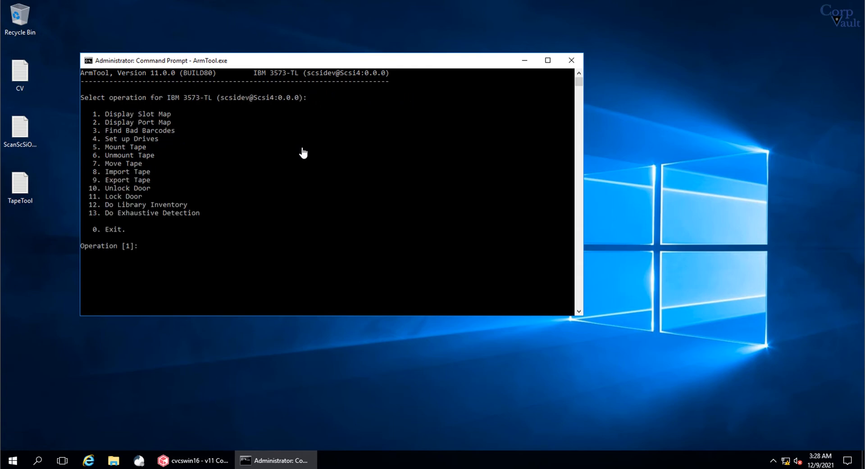
Step: Display the slot map showing tape QC0009L4 now in slot 1043
{"action": "type", "text": "1"}
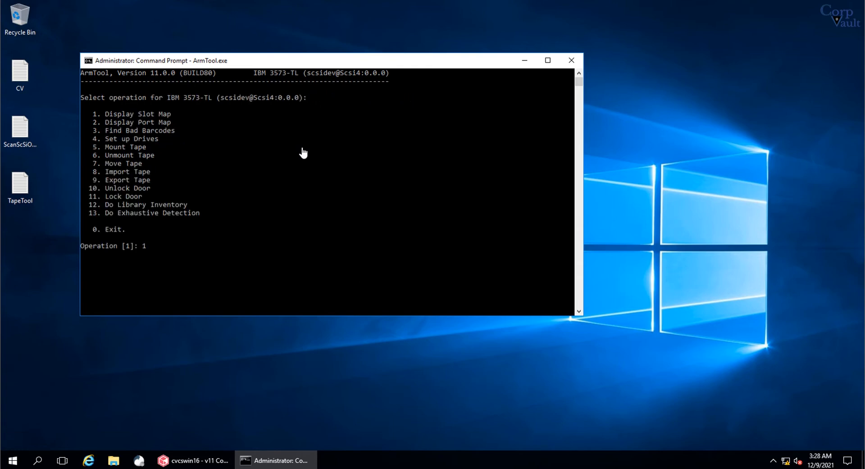
{"action": "key", "text": "enter"}
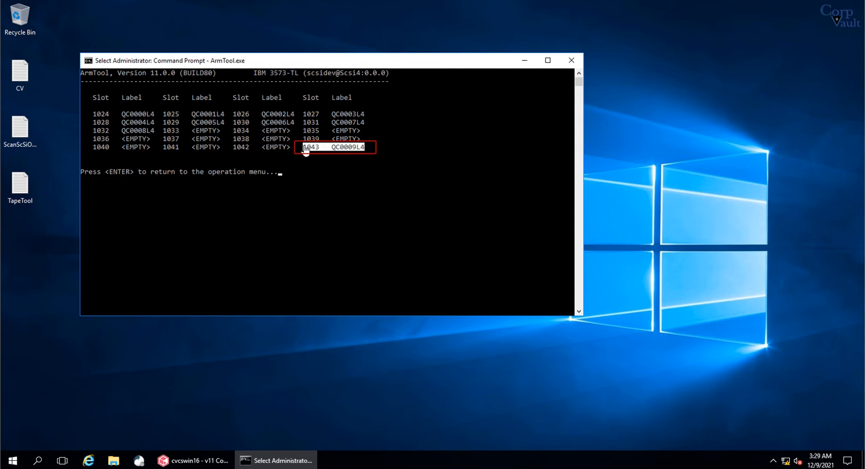
{"action": "mouse_move", "coordinate": [328, 207]}
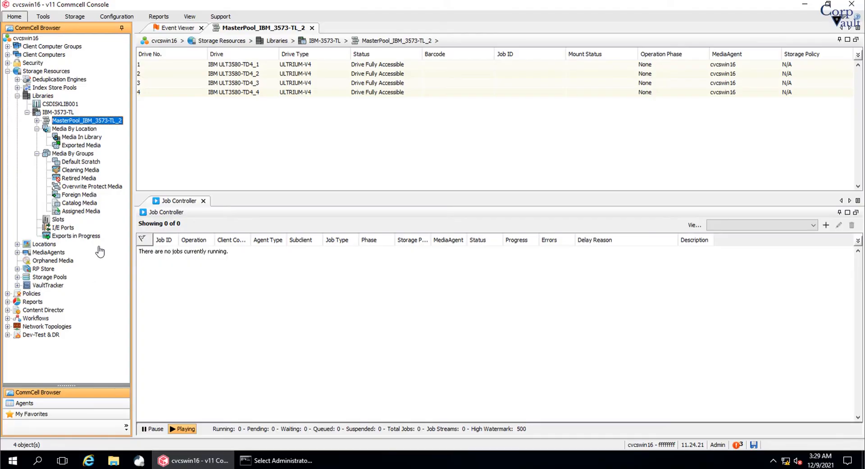
Step: View the IBM-3573-TL Slots list in CommCell Console showing QC0009L4 in slot 10
{"action": "left_click", "coordinate": [57, 219]}
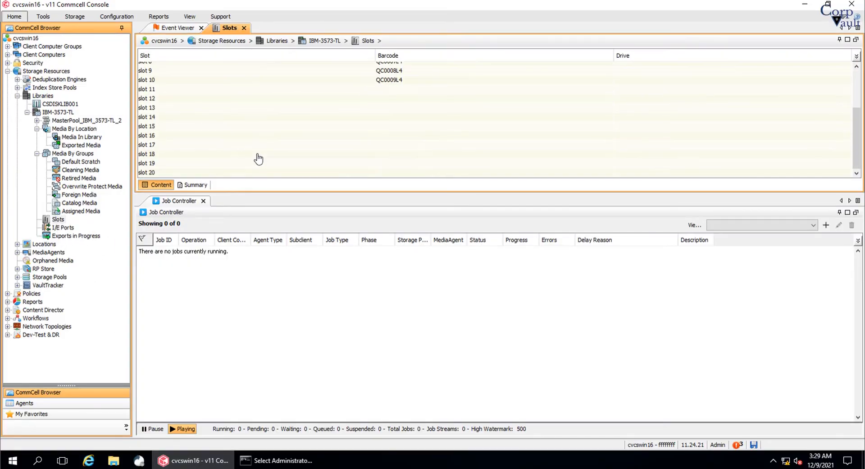
{"action": "left_click", "coordinate": [58, 219]}
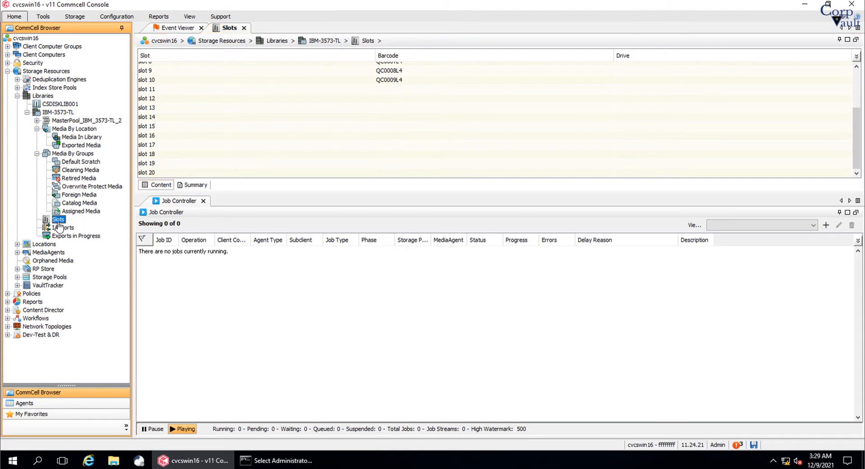
{"action": "left_click", "coordinate": [234, 116]}
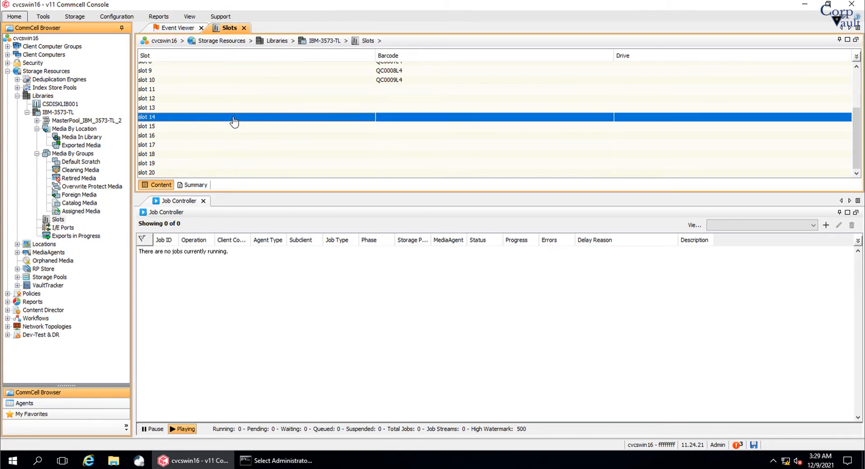
{"action": "scroll", "scroll_direction": "up", "scroll_amount": 3}
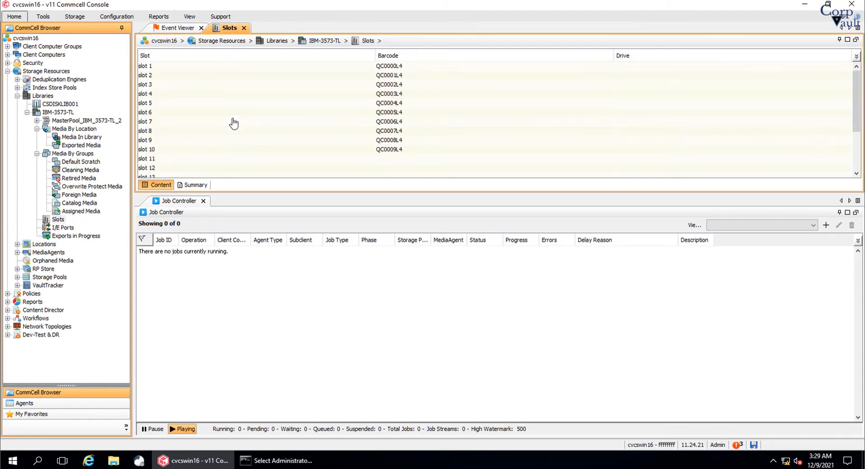
{"action": "scroll", "scroll_direction": "down", "scroll_amount": 3}
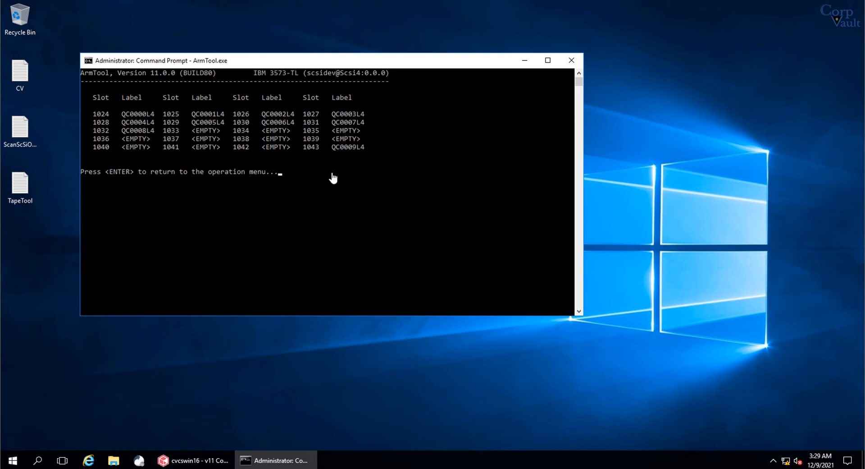
Step: Return from the slot map to the ArmTool operation menu for the IBM 3573-TL library
{"action": "key", "text": "enter"}
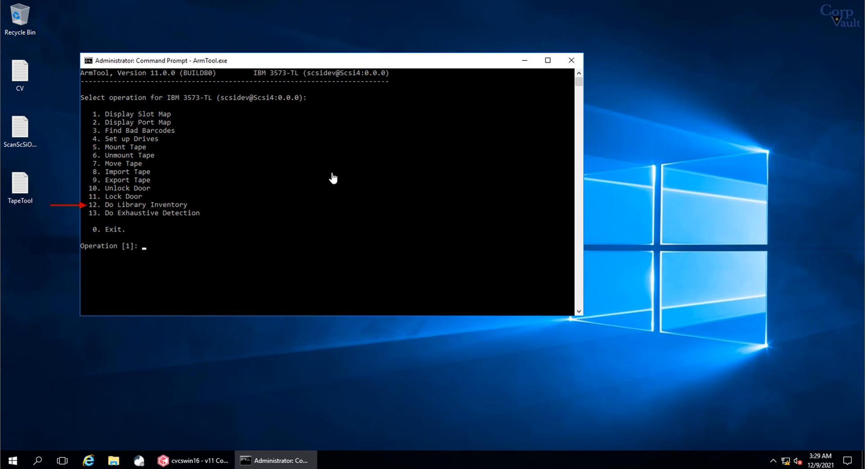
Step: Run operation 12, Do Library Inventory, re-scanning the IBM 3573-TL contents, and return to the operations list
{"action": "type", "text": "12"}
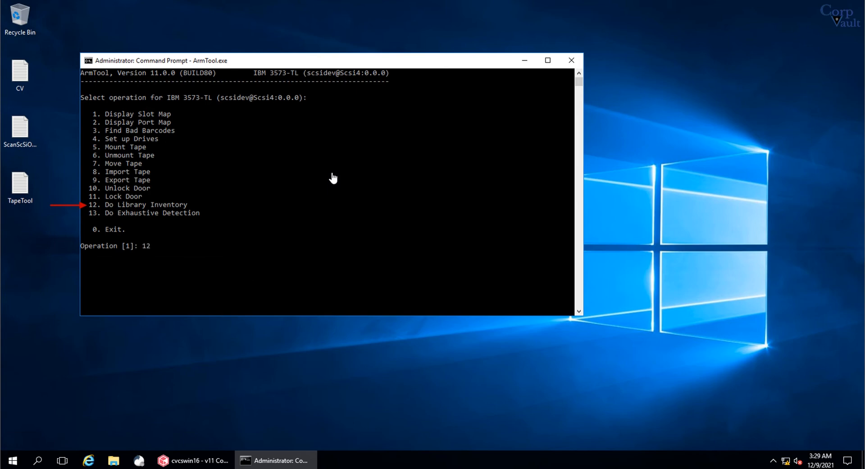
{"action": "key", "text": "enter"}
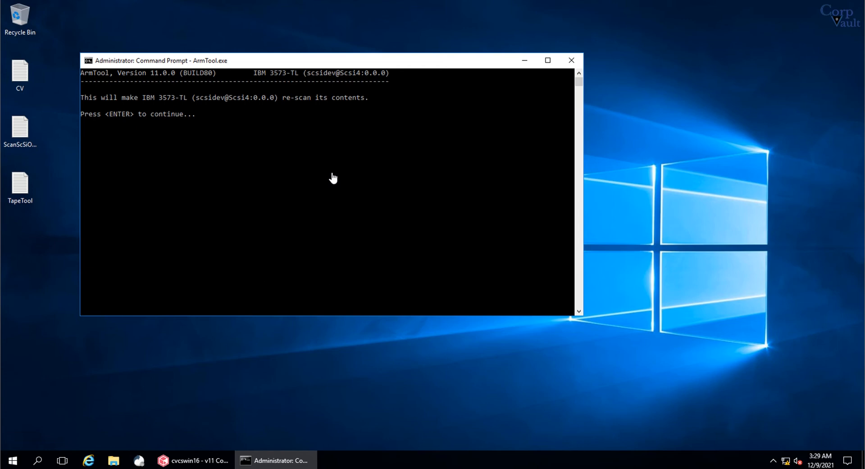
{"action": "key", "text": "enter"}
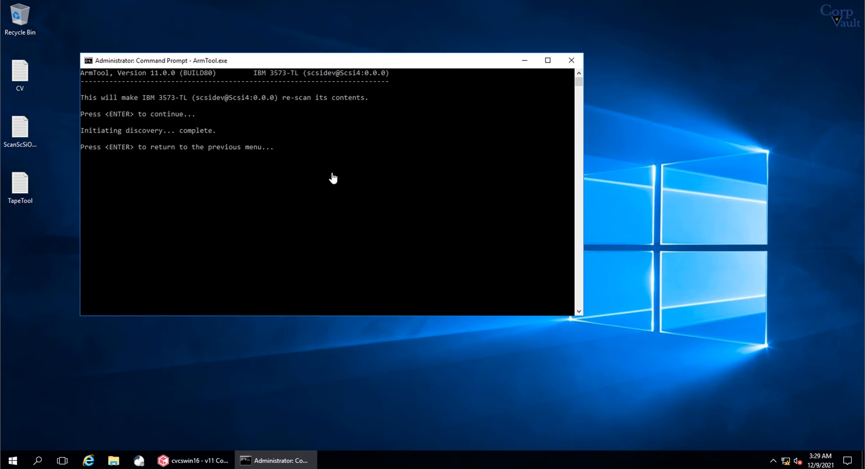
{"action": "key", "text": "enter"}
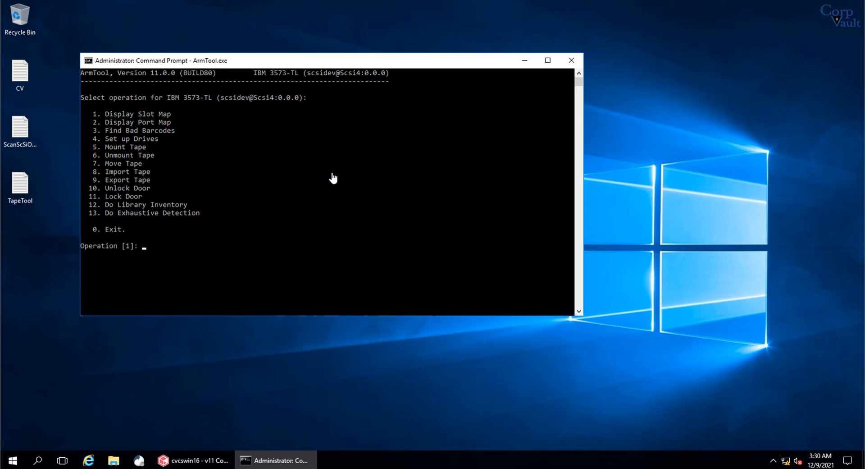
Step: Exit ArmTool with operation 0, leaving Command Prompt at the ContentStore Base folder
{"action": "type", "text": "0"}
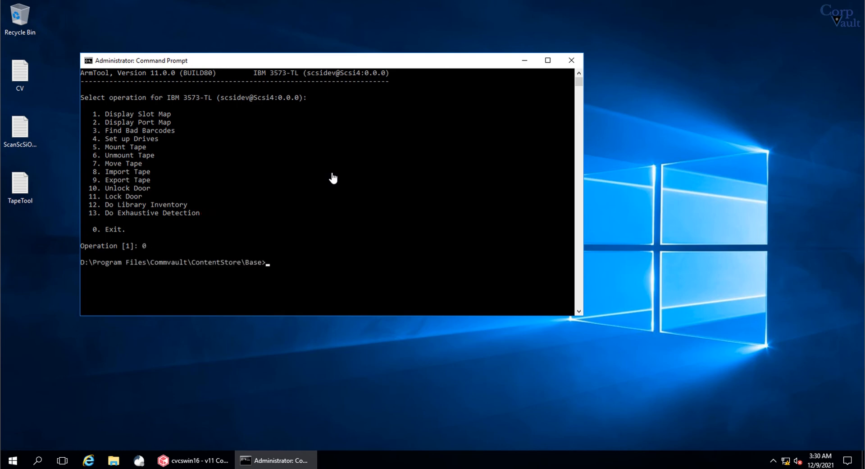
{"action": "mouse_move", "coordinate": [237, 376]}
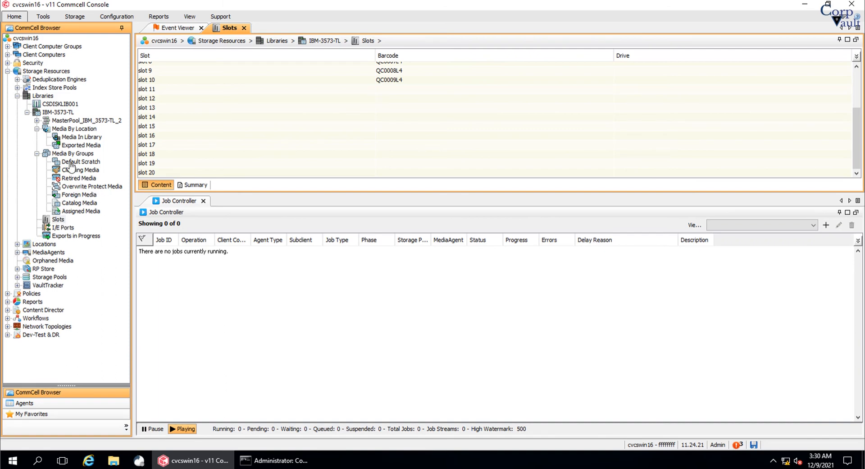
Step: Locate the IBM-3573-TL library in the Commcell tree and bring up its properties
{"action": "left_click", "coordinate": [58, 219]}
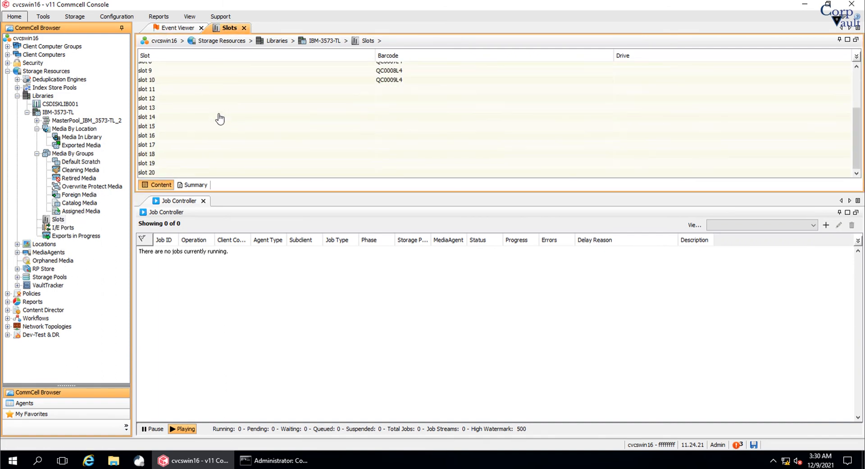
{"action": "scroll", "scroll_direction": "up", "scroll_amount": 3}
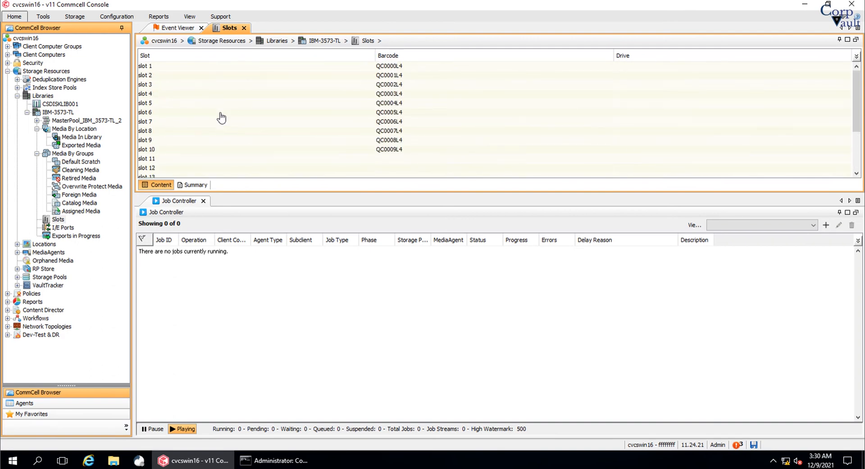
{"action": "left_click", "coordinate": [58, 112]}
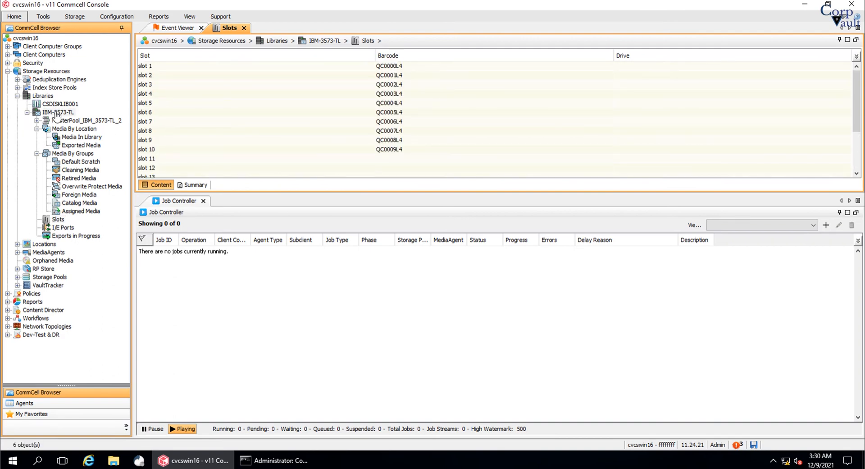
{"action": "right_click", "coordinate": [58, 112]}
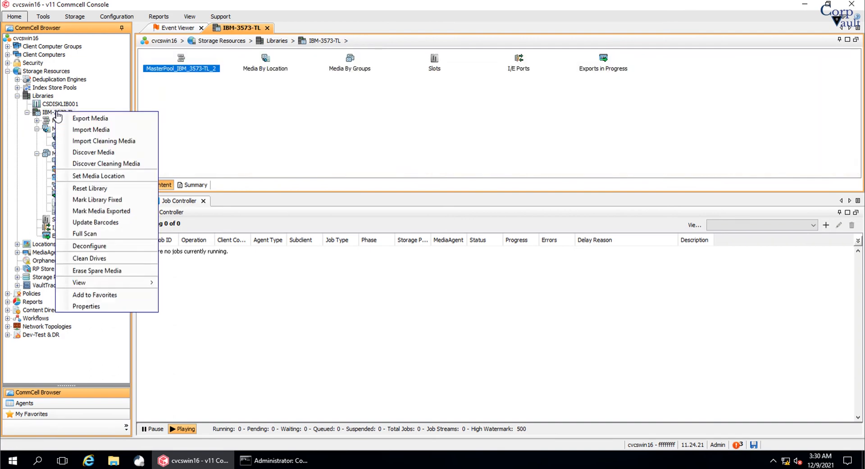
{"action": "mouse_move", "coordinate": [91, 305]}
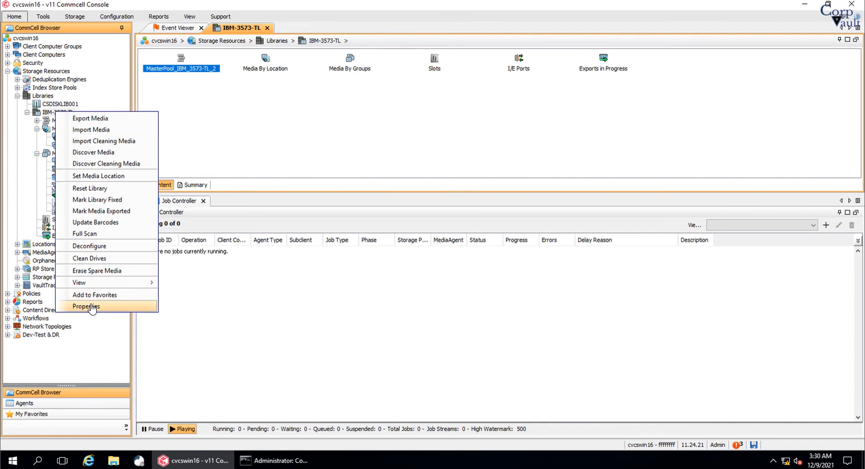
{"action": "left_click", "coordinate": [87, 305]}
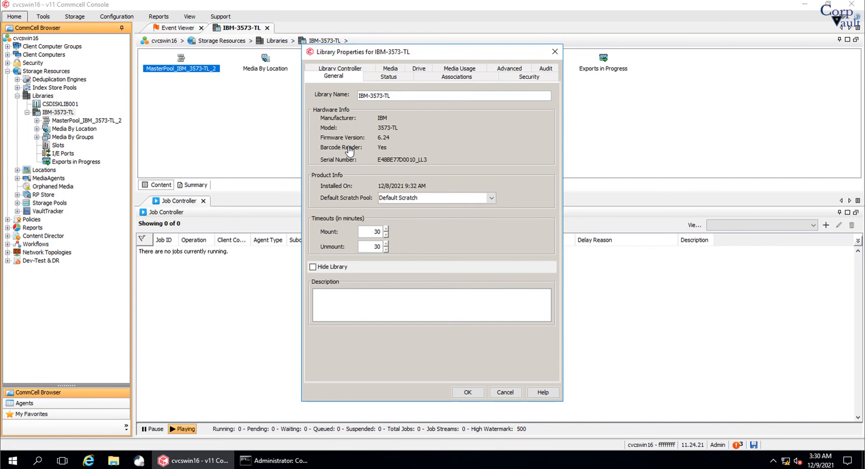
Step: Uncheck Enable Library on the Status tab and confirm, so the Libraries list shows IBM-3573-TL Offline
{"action": "left_click", "coordinate": [388, 77]}
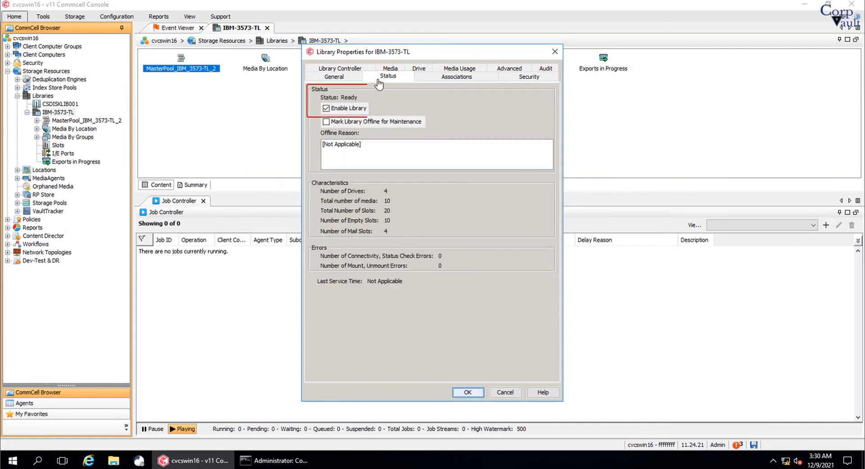
{"action": "left_click", "coordinate": [327, 107]}
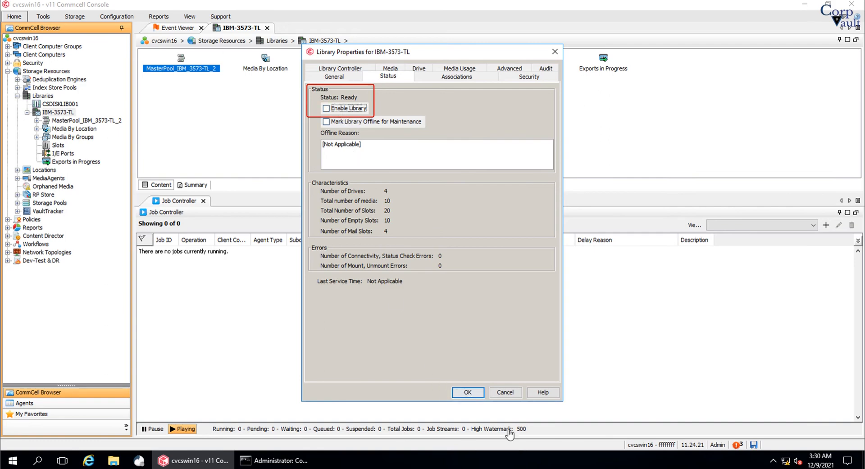
{"action": "left_click", "coordinate": [468, 392]}
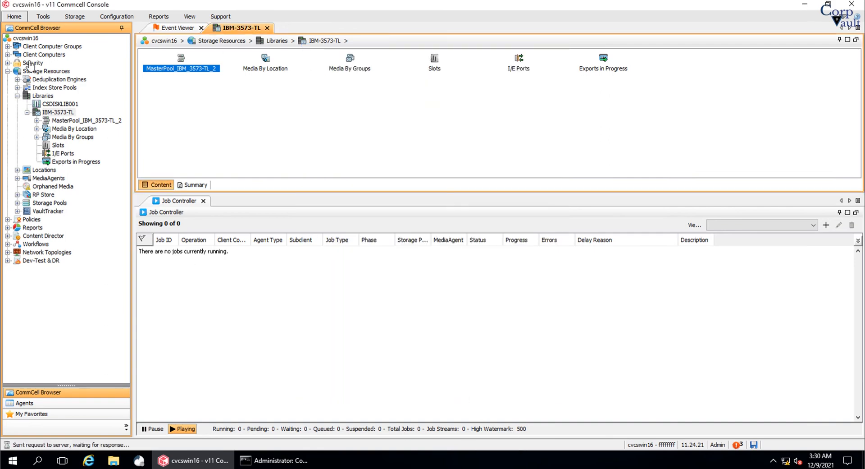
{"action": "left_click", "coordinate": [42, 94]}
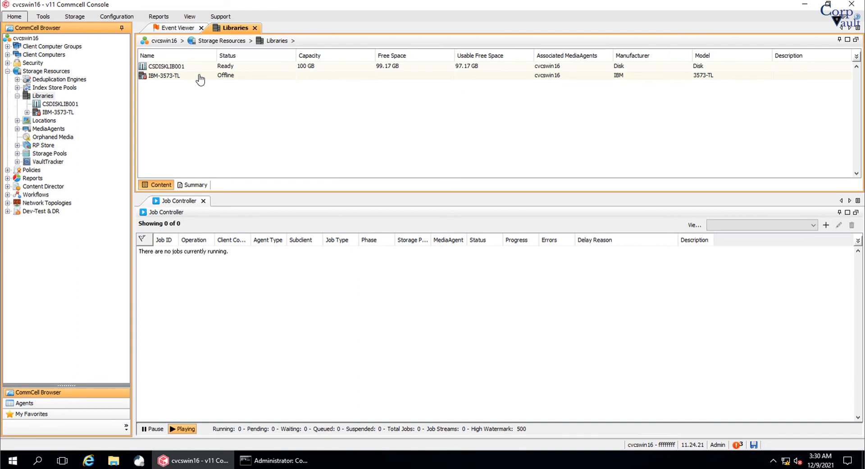
Step: Re-enable IBM-3573-TL from its properties Status tab so the Libraries list shows it Ready
{"action": "left_click", "coordinate": [163, 75]}
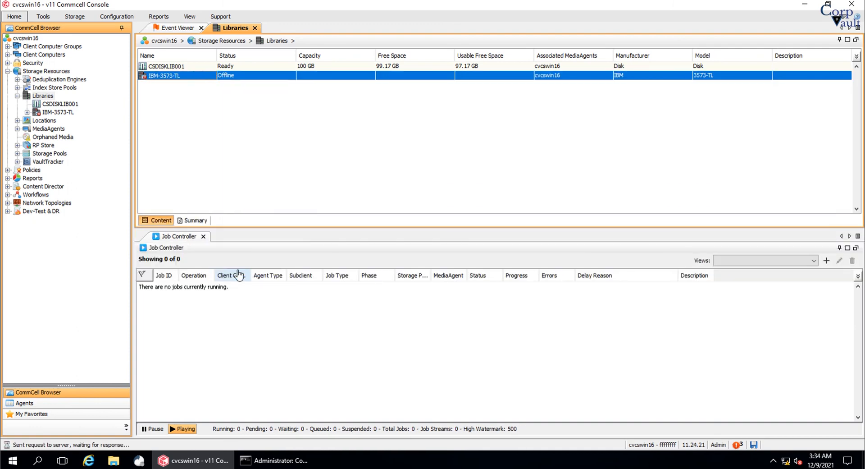
{"action": "double_click", "coordinate": [163, 75]}
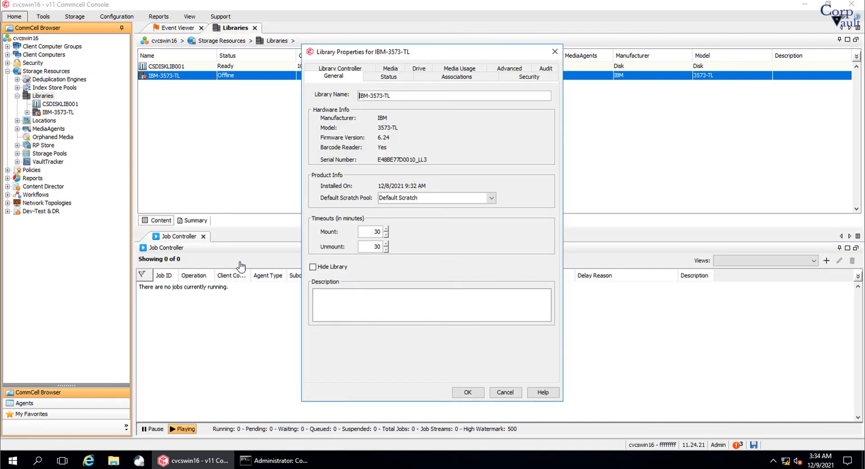
{"action": "left_click", "coordinate": [388, 76]}
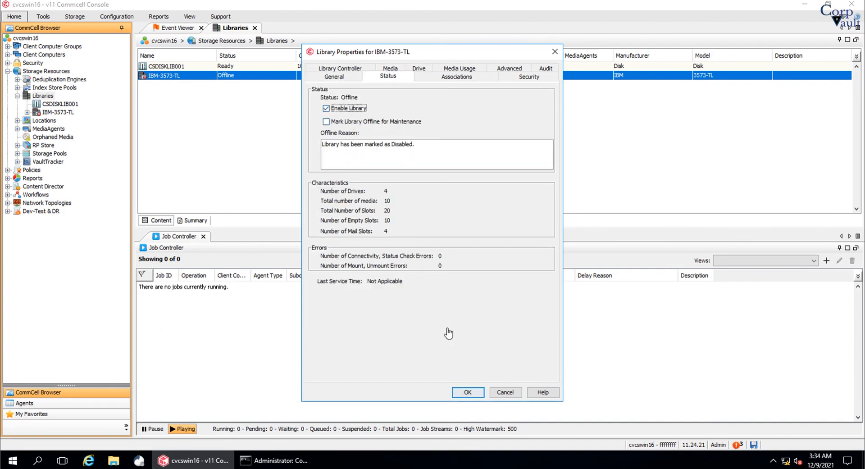
{"action": "left_click", "coordinate": [467, 392]}
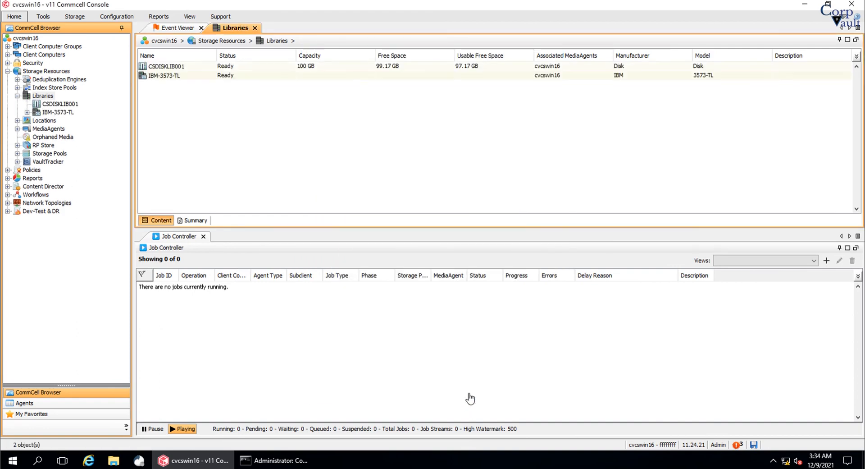
{"action": "left_click", "coordinate": [163, 75]}
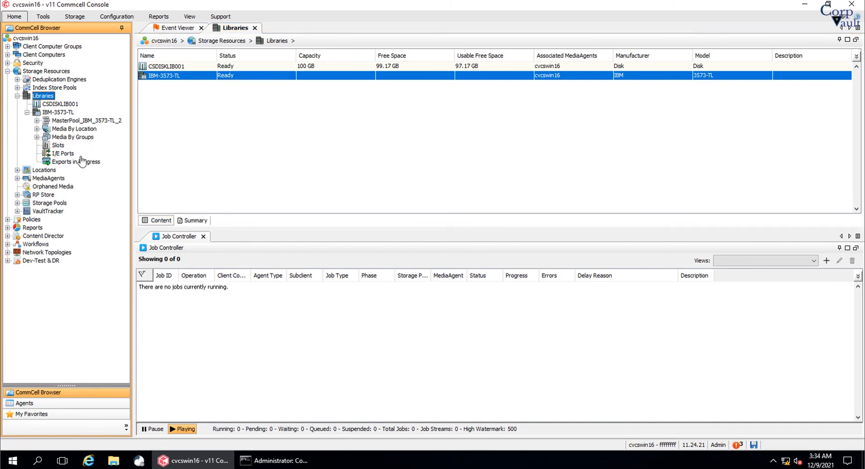
Step: View IBM-3573-TL's Slots list showing QC0009L4 in slot 20, then switch back to Command Prompt
{"action": "left_click", "coordinate": [57, 144]}
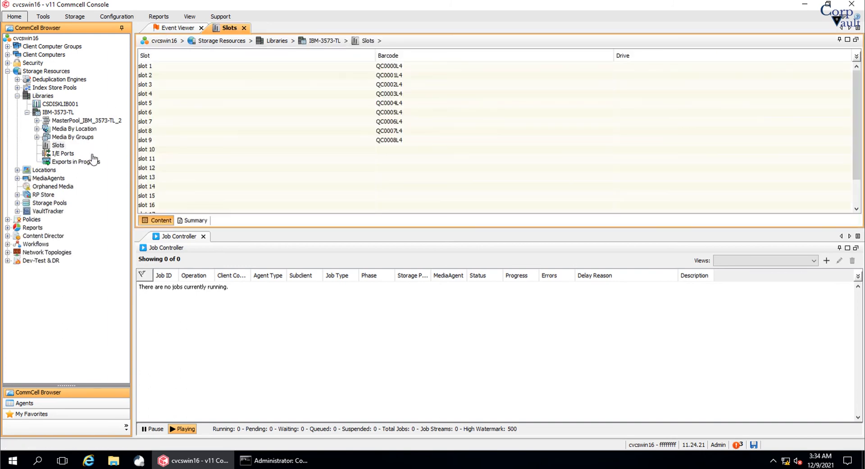
{"action": "left_click", "coordinate": [193, 139]}
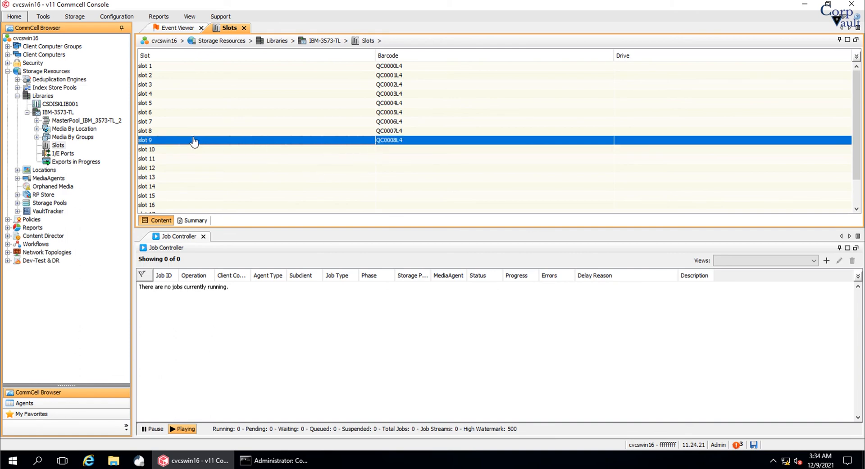
{"action": "scroll", "scroll_direction": "down", "scroll_amount": 3}
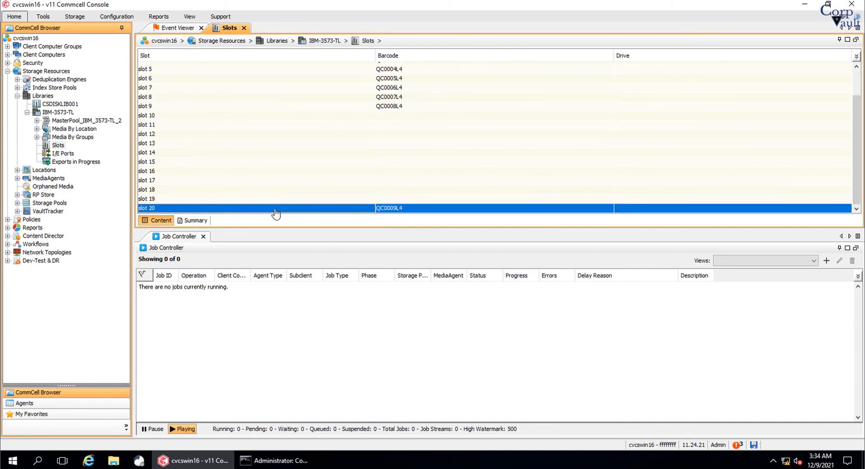
{"action": "left_click", "coordinate": [220, 105]}
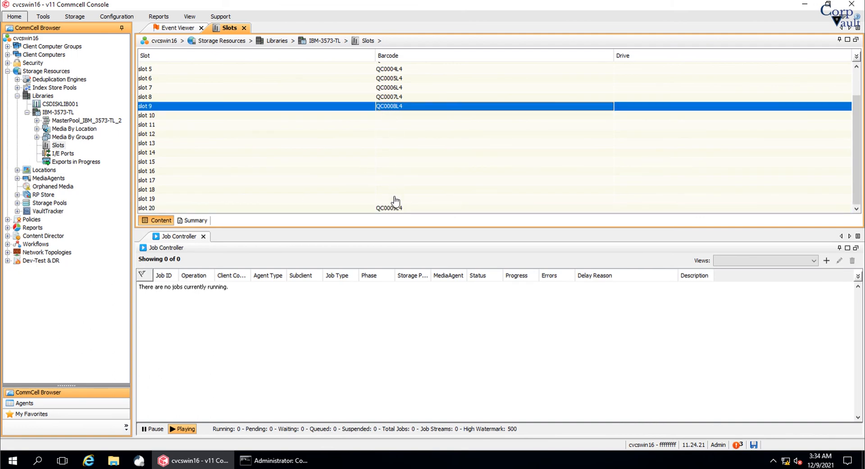
{"action": "left_click", "coordinate": [221, 207]}
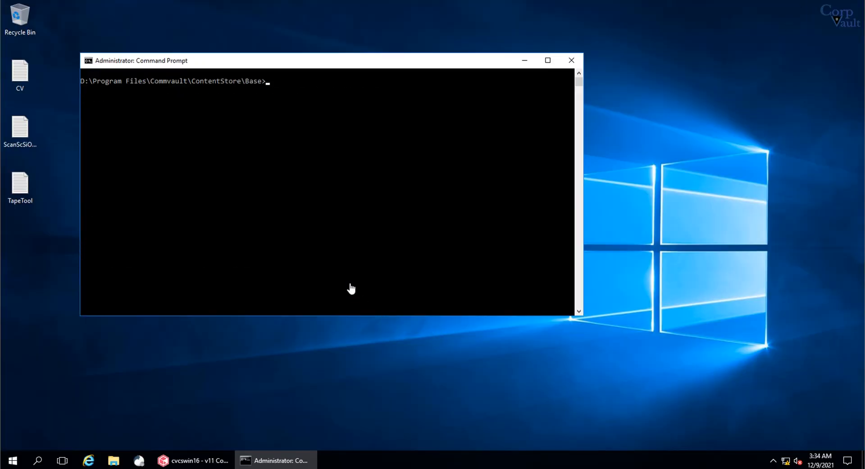
Step: Launch VirtualLibraryTool.exe from the Base prompt, close it, then close Command Prompt to the desktop
{"action": "type", "text": "VirtualLibraryTool.exe"}
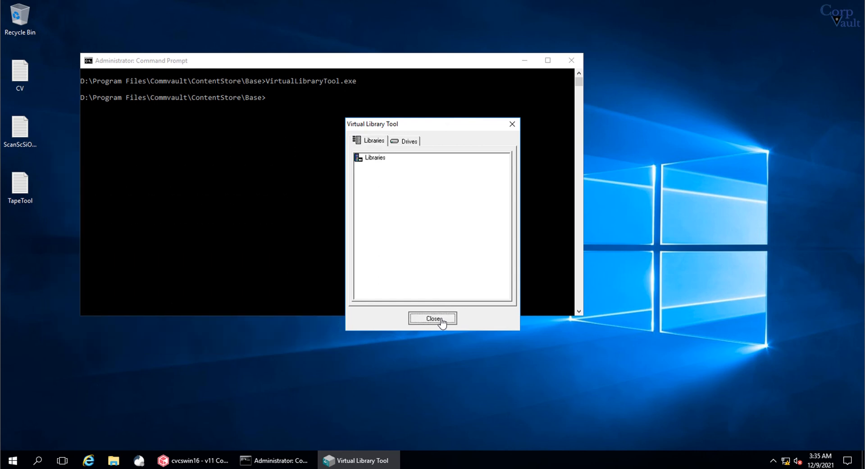
{"action": "left_click", "coordinate": [432, 318]}
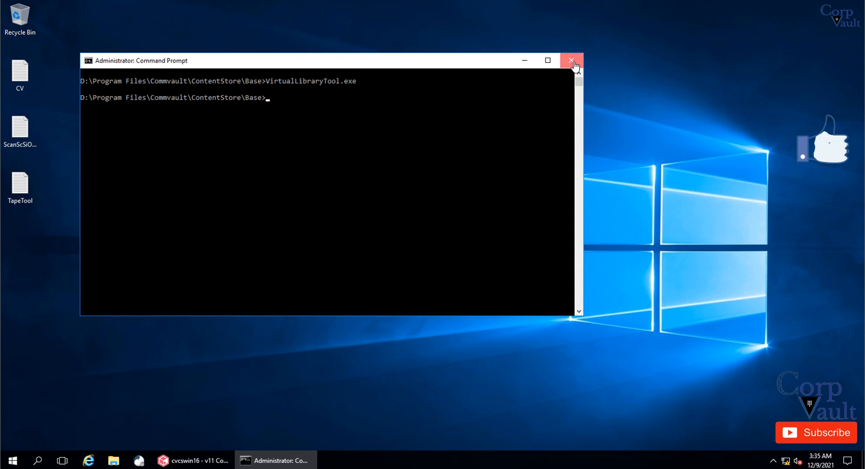
{"action": "left_click", "coordinate": [571, 60]}
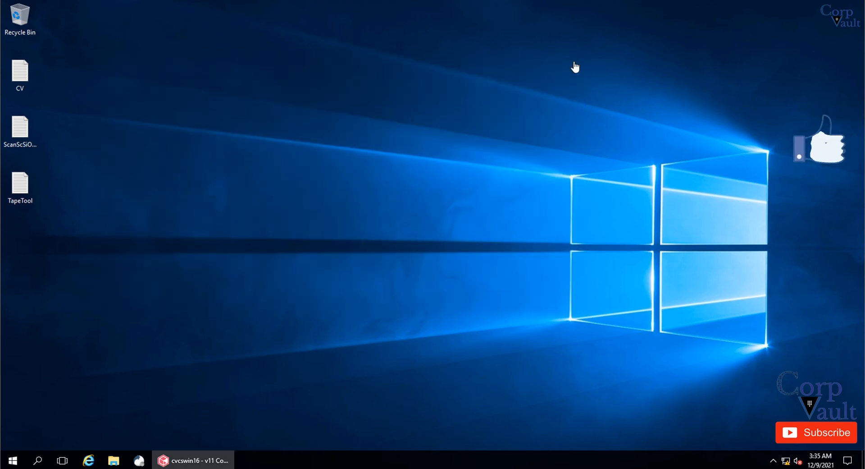